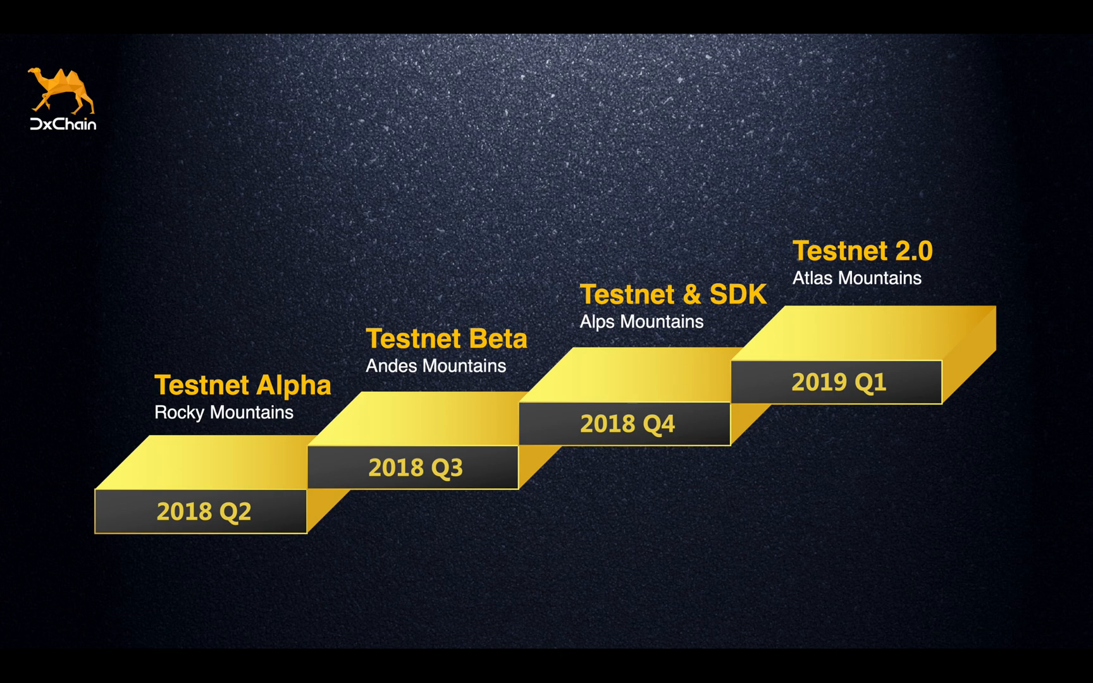
Step: Go to the TESTNET explorer showing 4630 blocks, 18093 transactions and 15 nodes
key("Right")
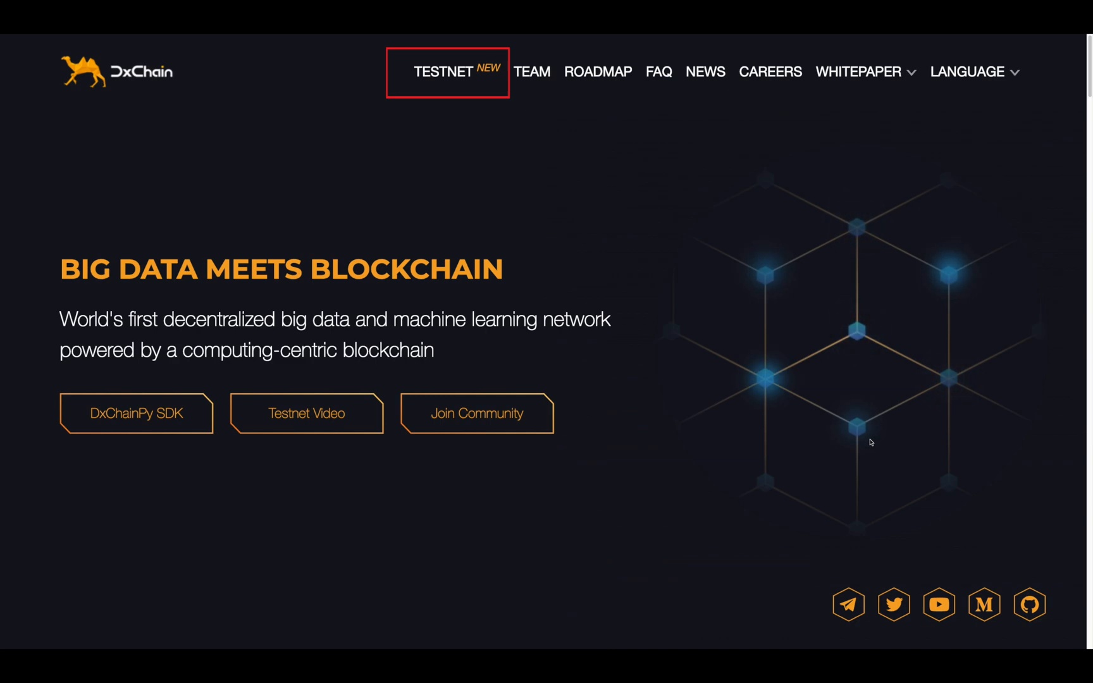
mouse_move(855, 432)
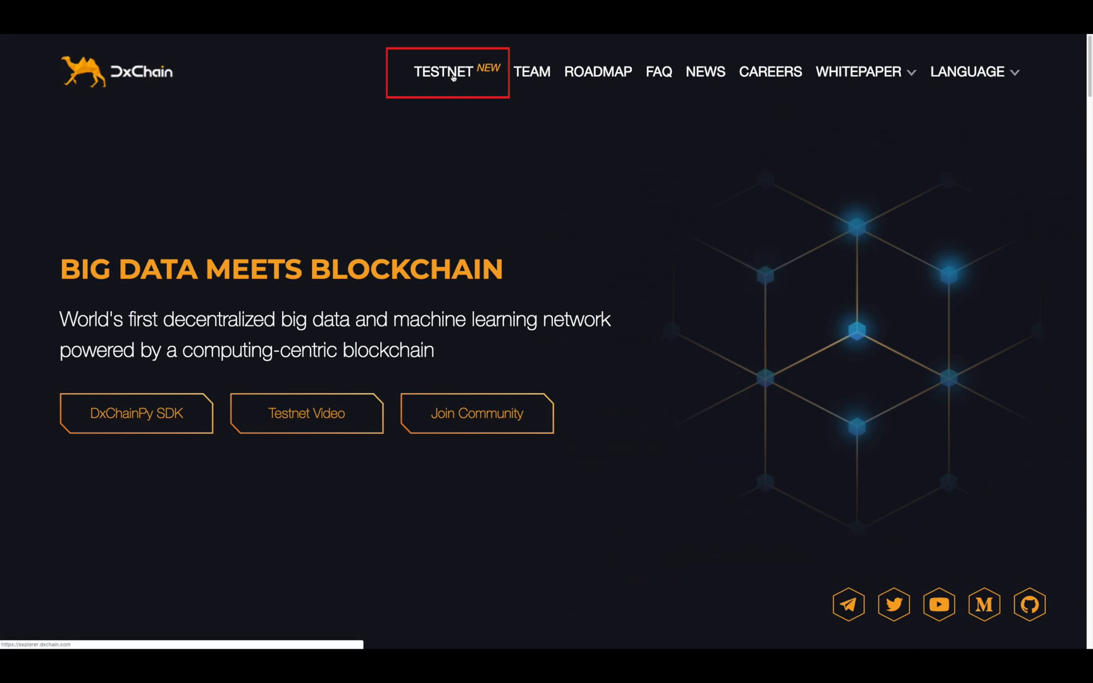
left_click(437, 71)
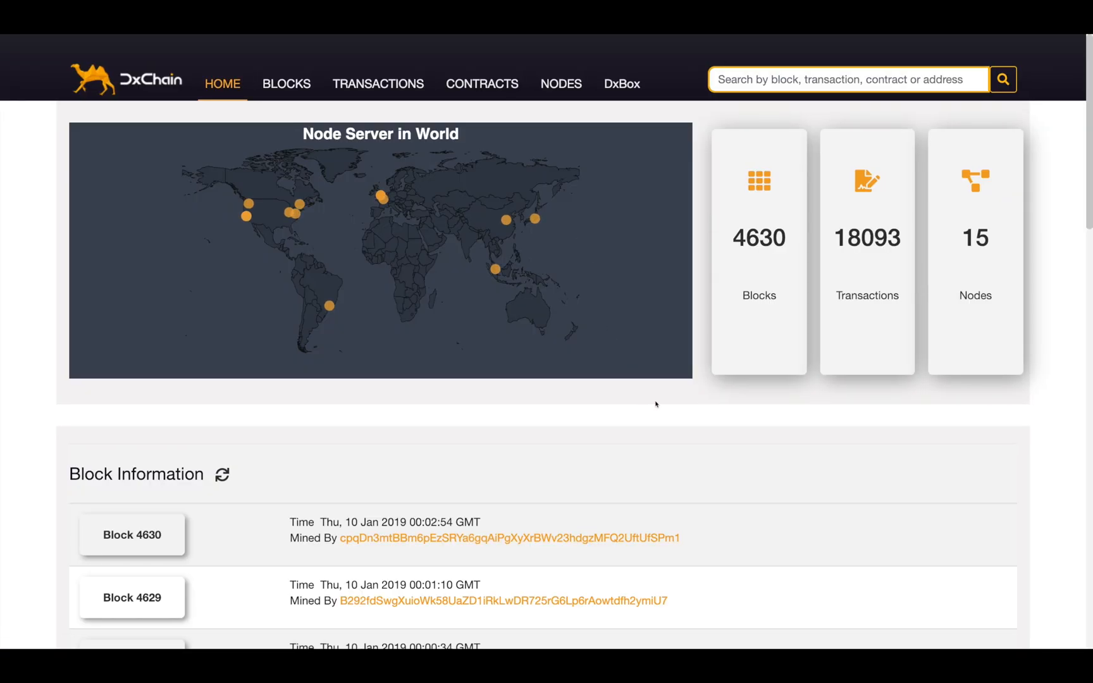
mouse_move(482, 84)
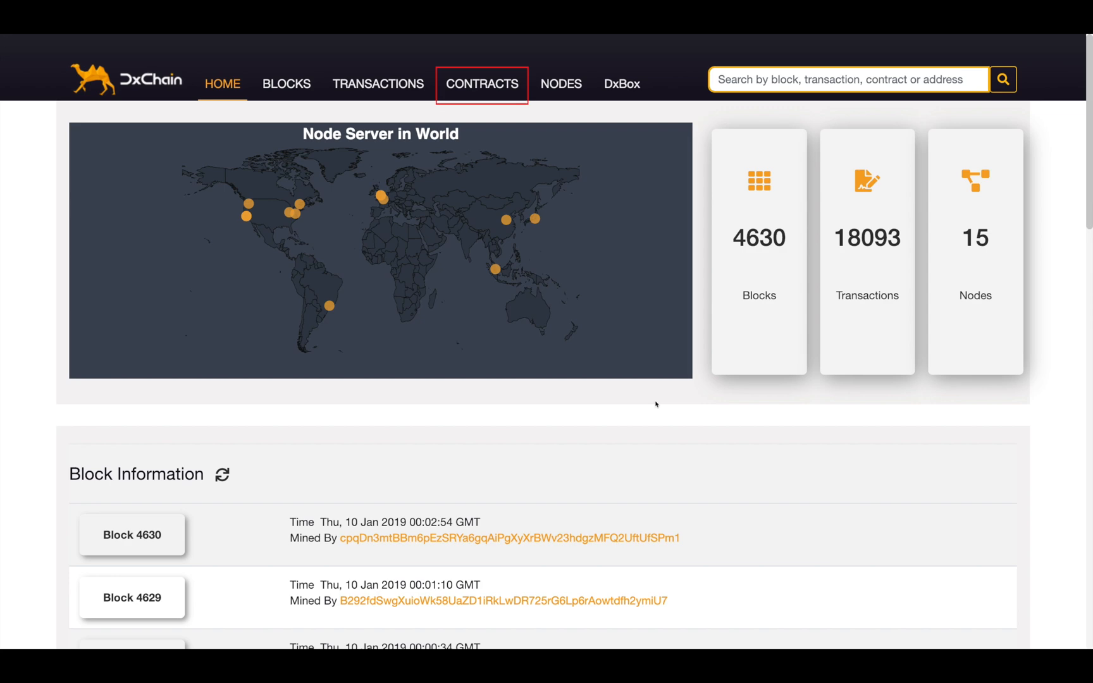
mouse_move(482, 83)
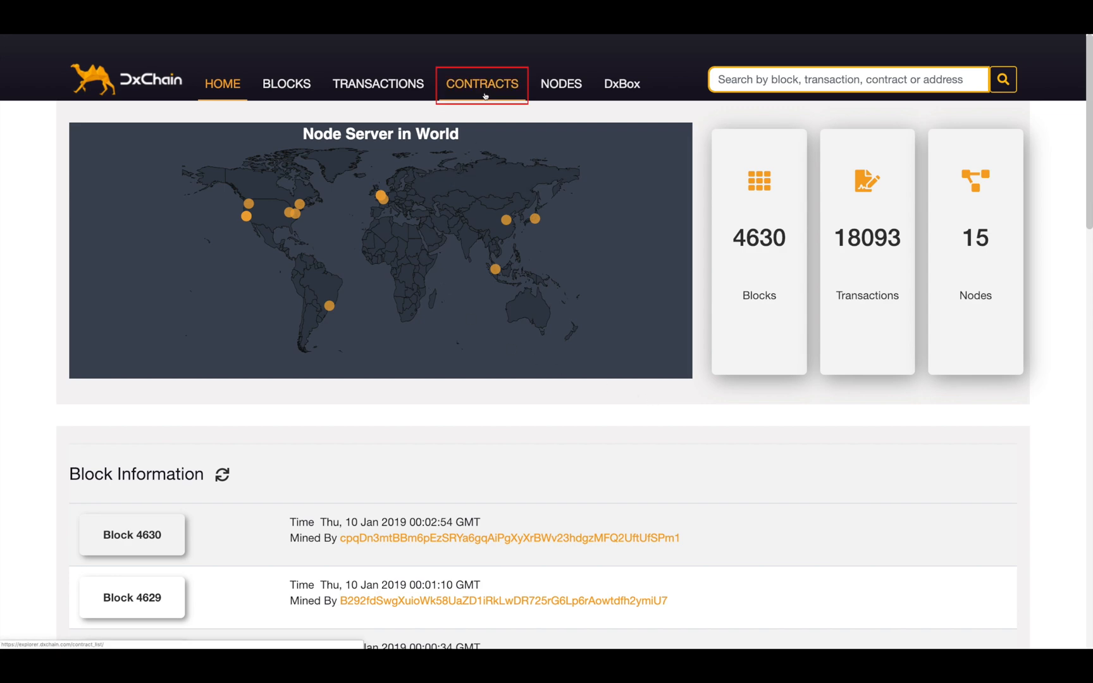
Step: View the newest storage contract (block 4621) with 4.8407 DX payout and 89% ongoing status
left_click(481, 84)
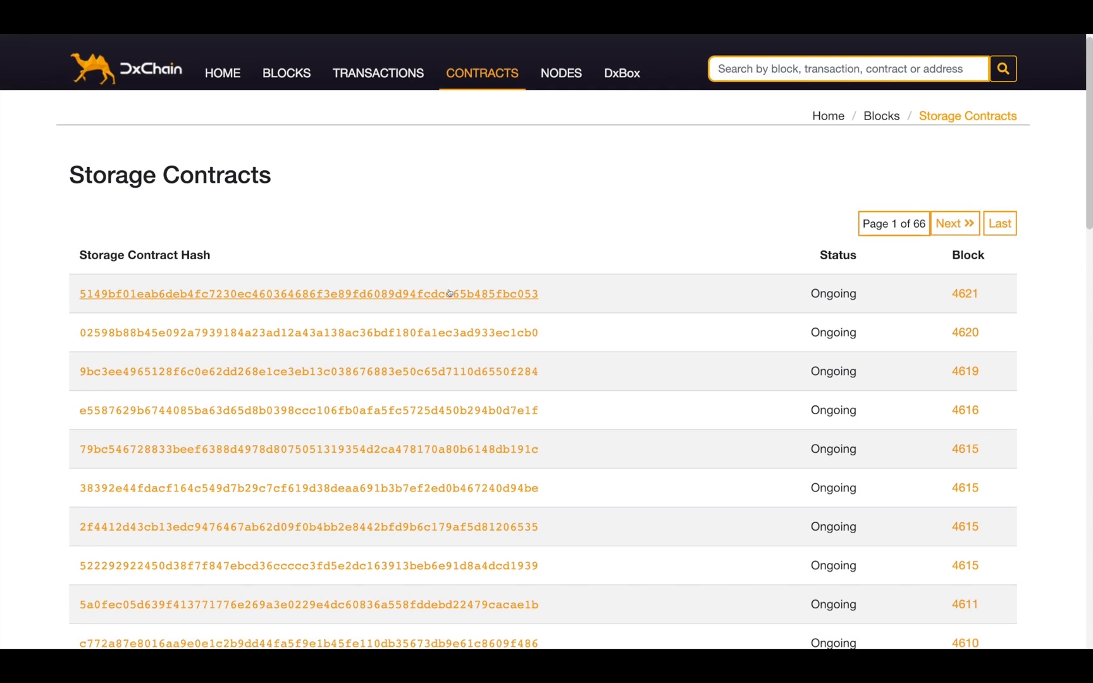
left_click(308, 294)
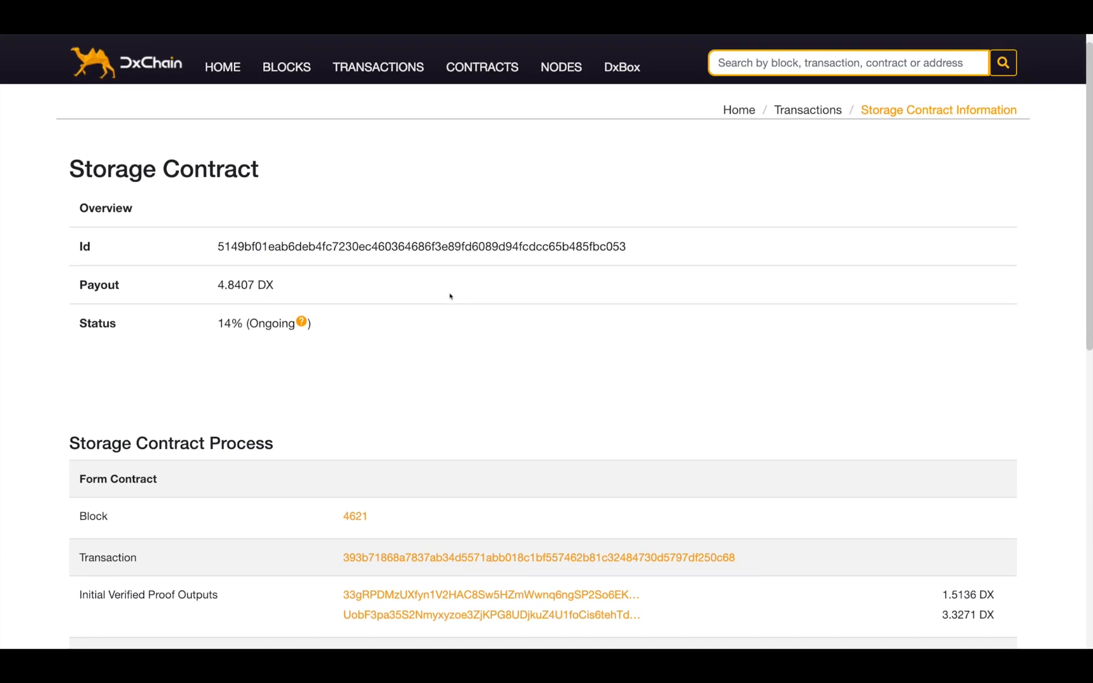
scroll("down", 3)
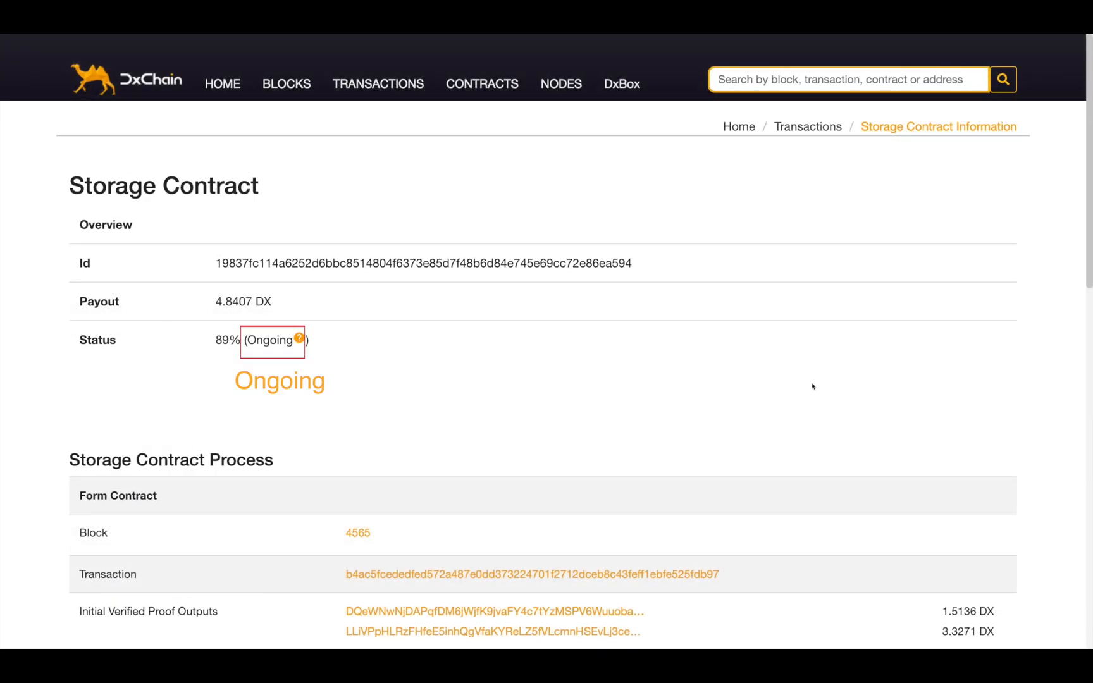
mouse_move(297, 340)
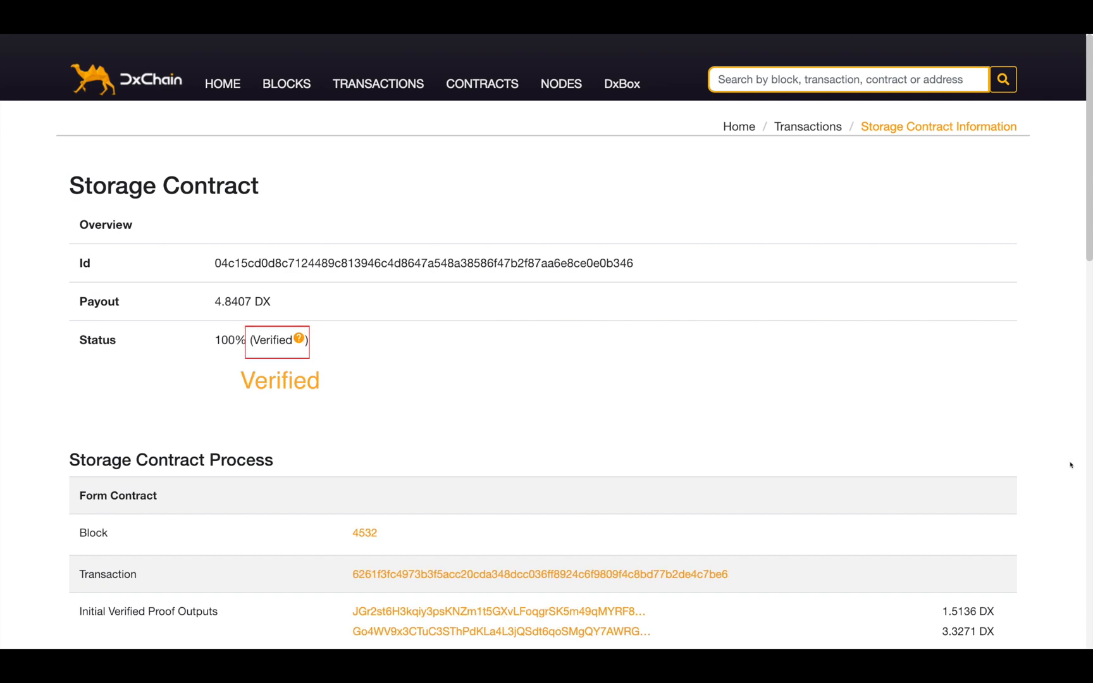
mouse_move(300, 341)
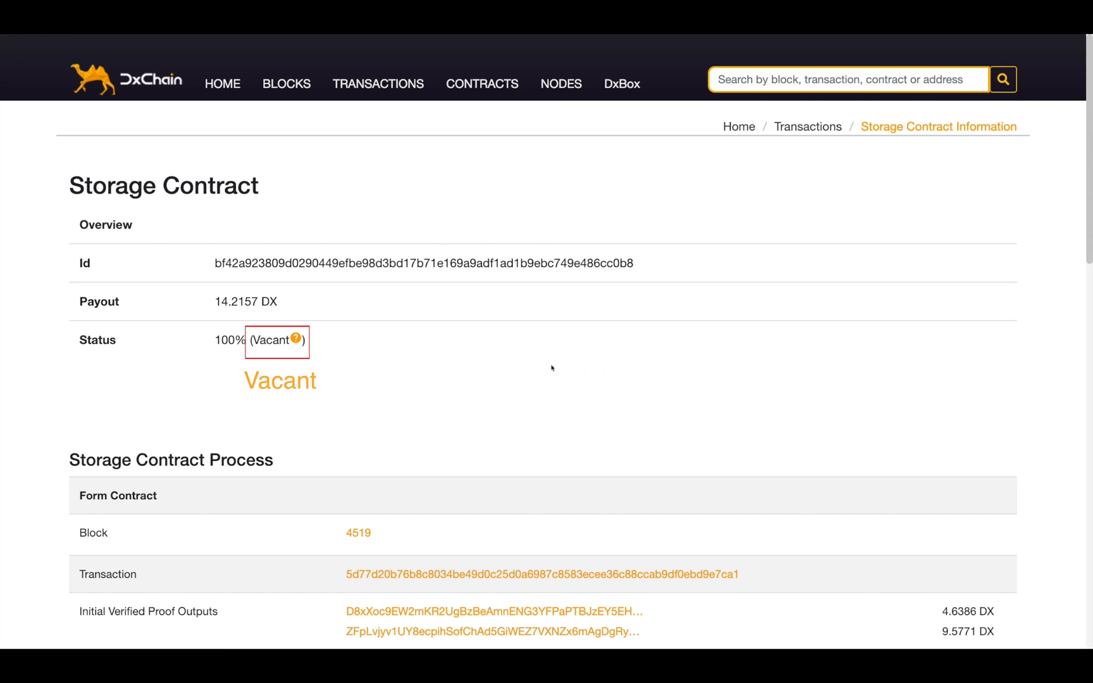
mouse_move(296, 337)
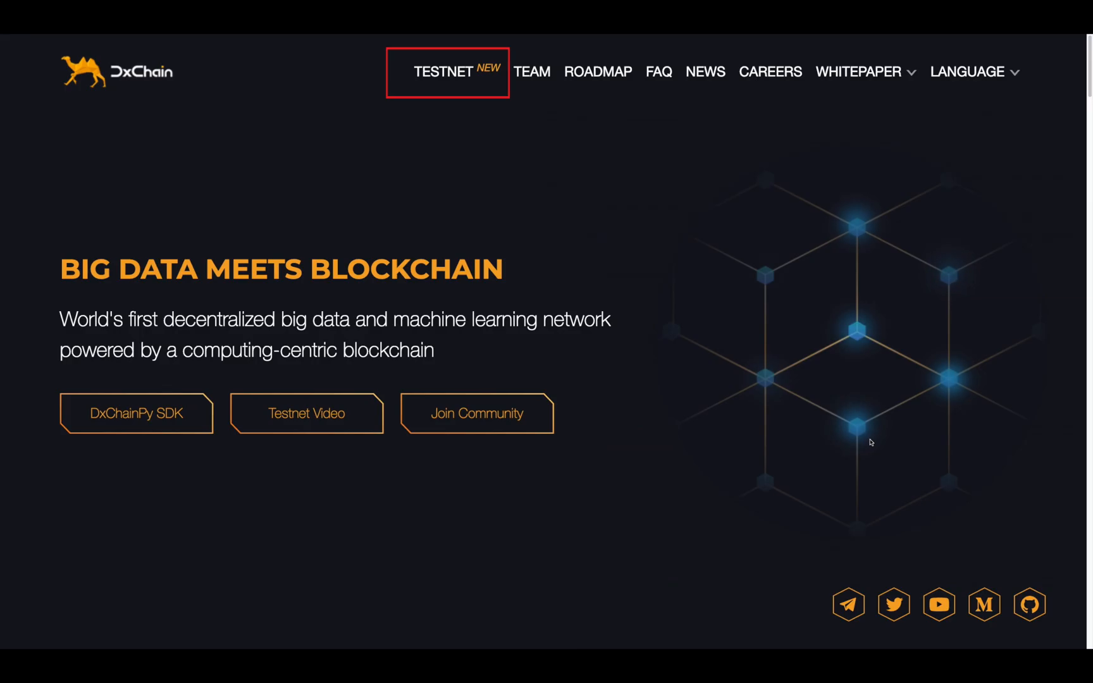
mouse_move(452, 77)
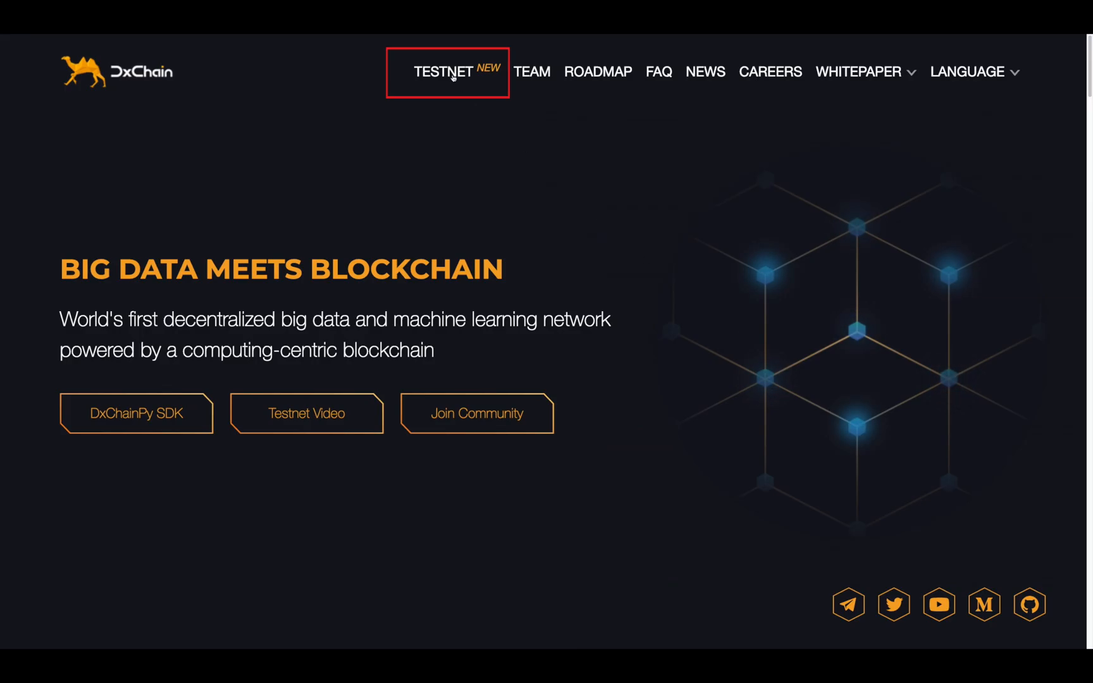
Step: Reach the DxBox registration form asking for name and email via the testnet explorer
left_click(445, 71)
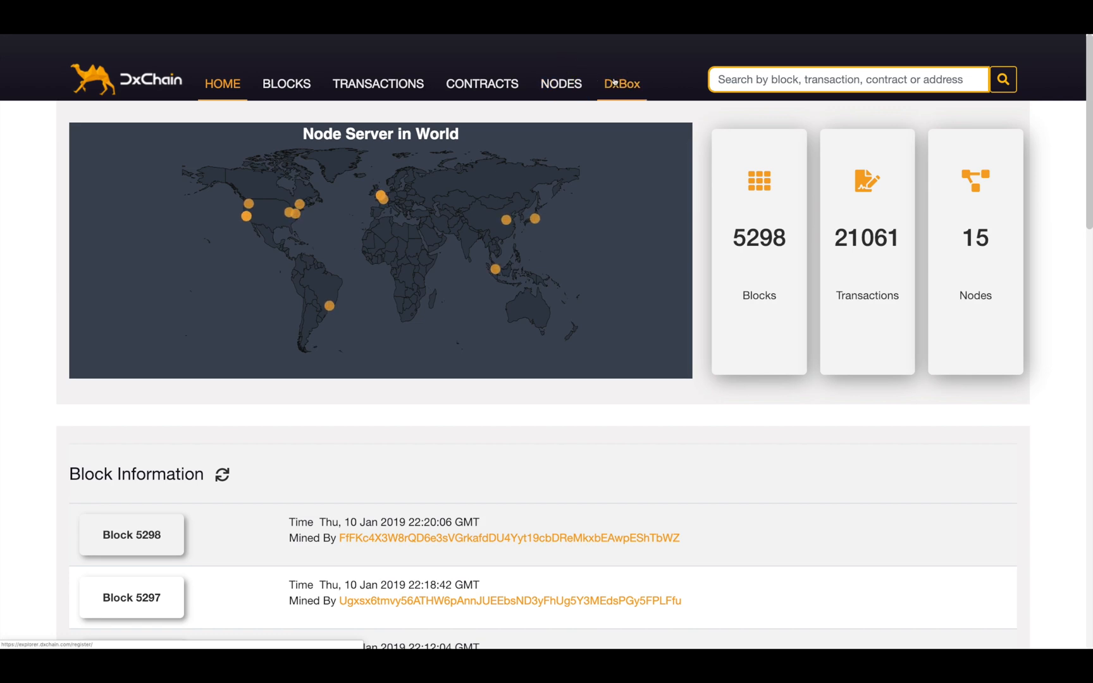
left_click(622, 83)
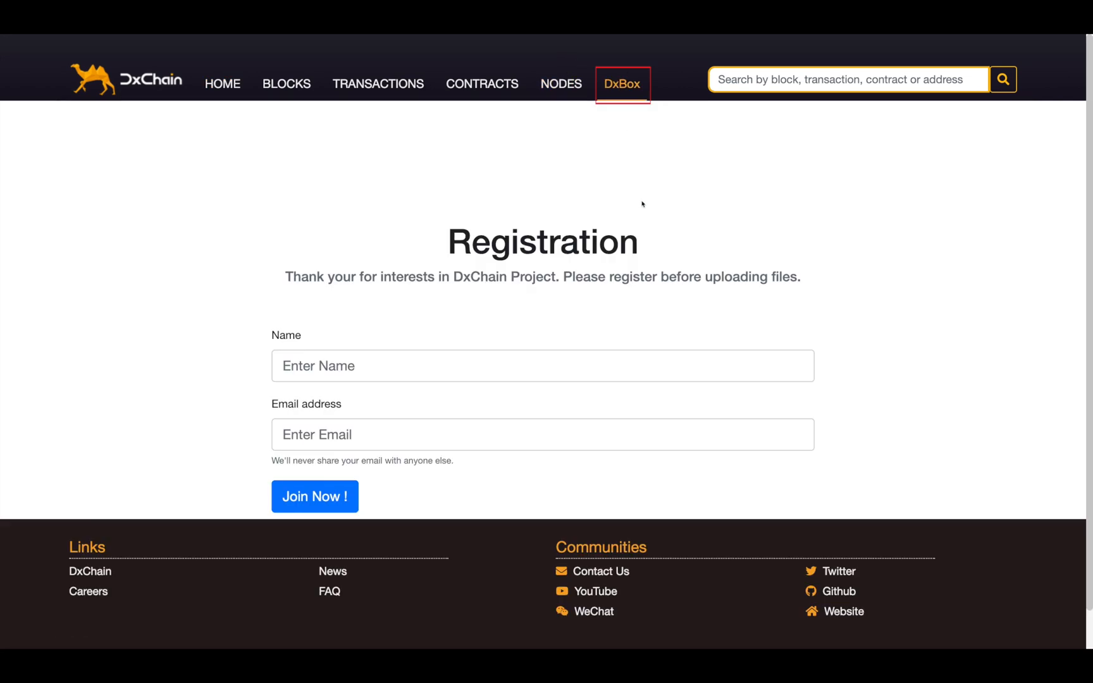
mouse_move(660, 244)
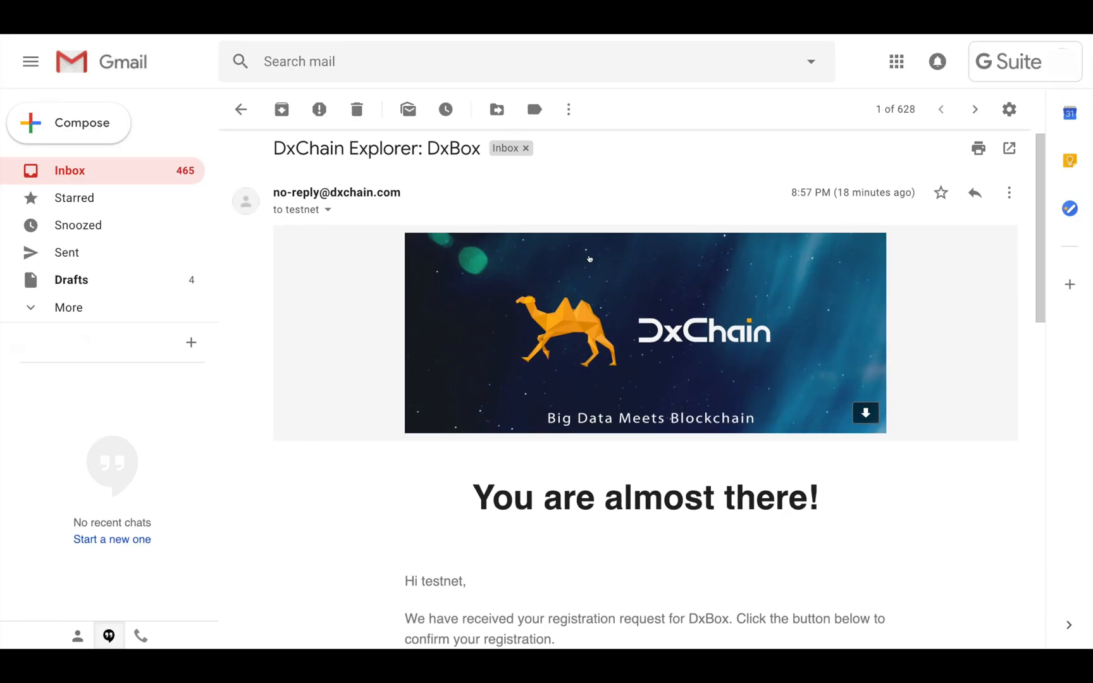
scroll("down", 3)
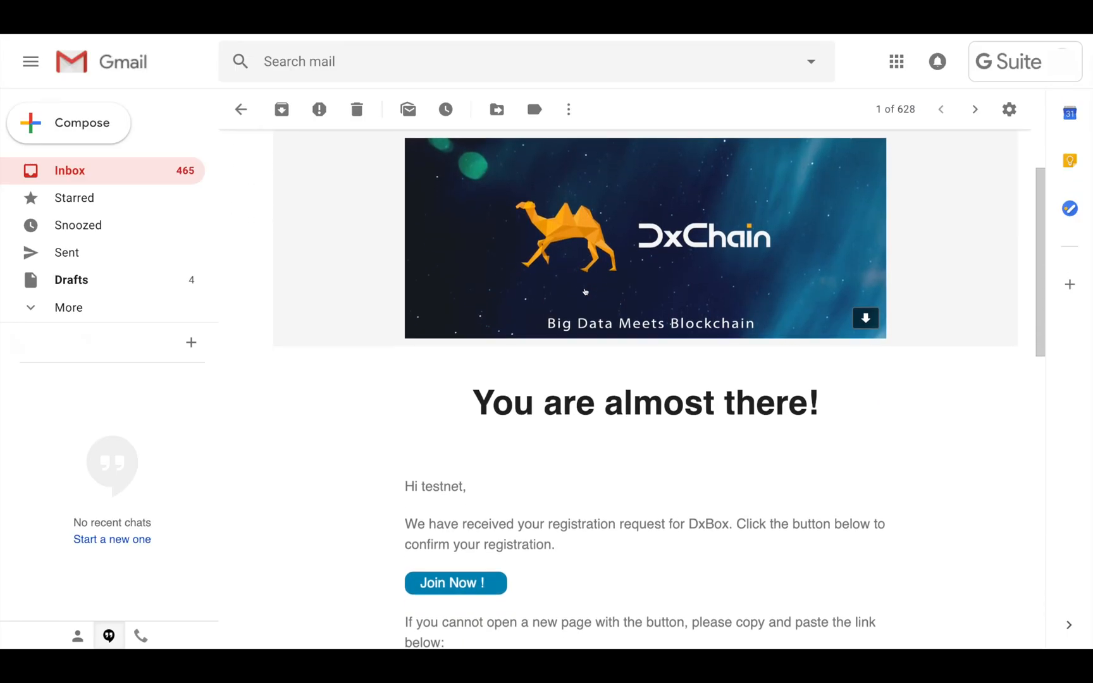
scroll("down", 3)
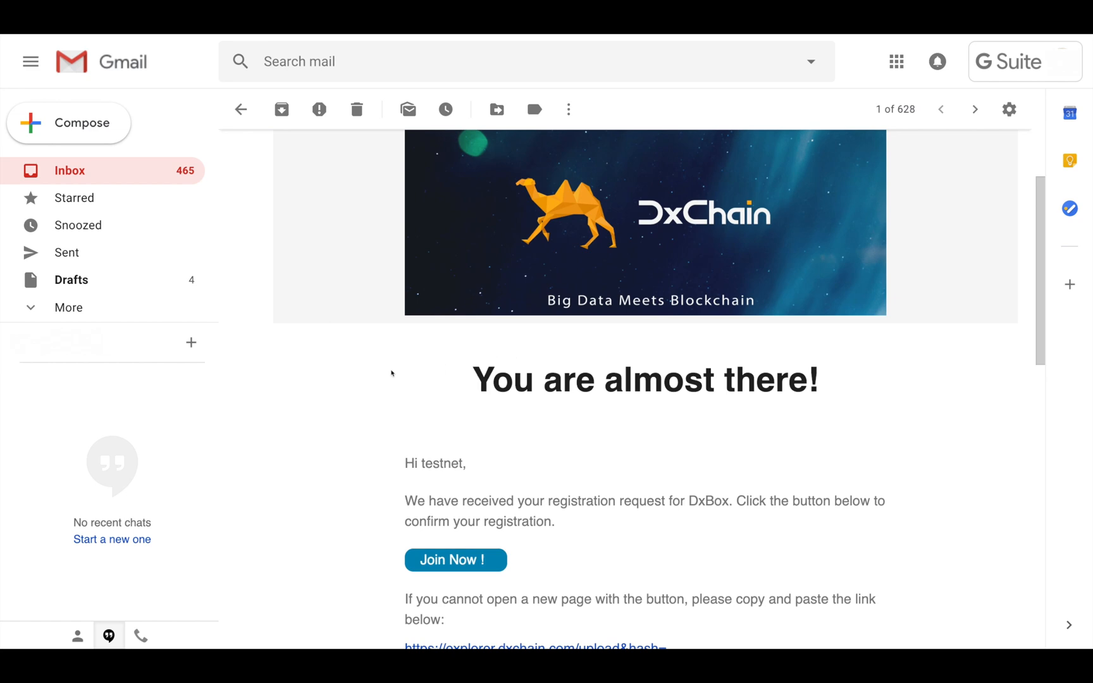
mouse_move(471, 573)
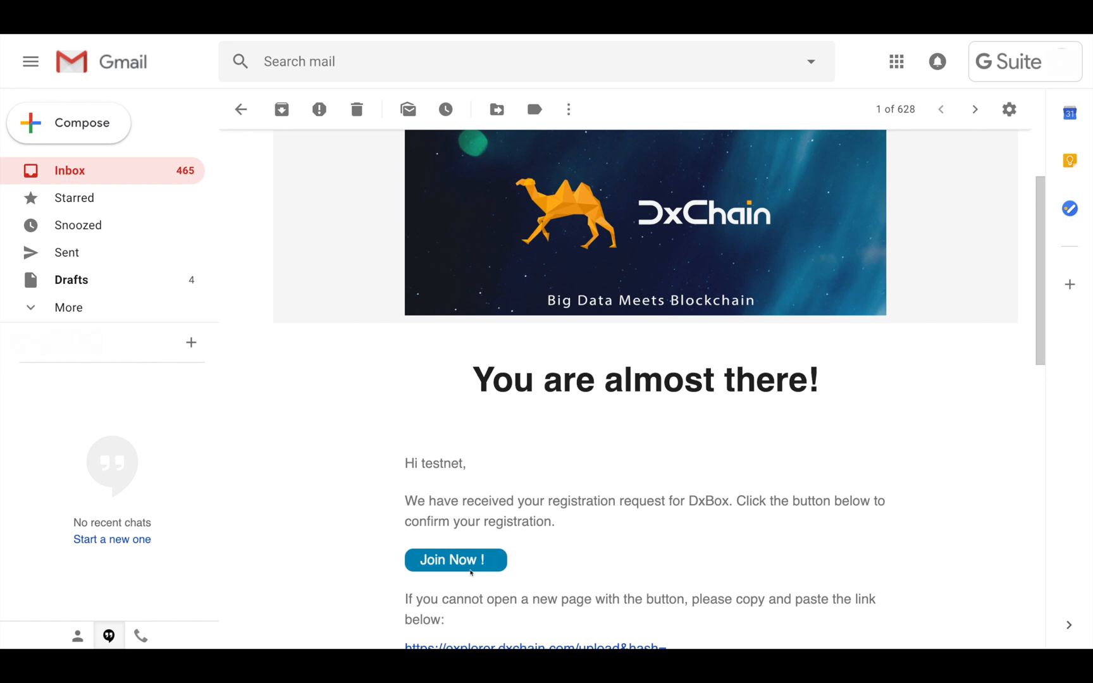
Step: Join DxBox from the email link, choose a file and upload it successfully
left_click(456, 560)
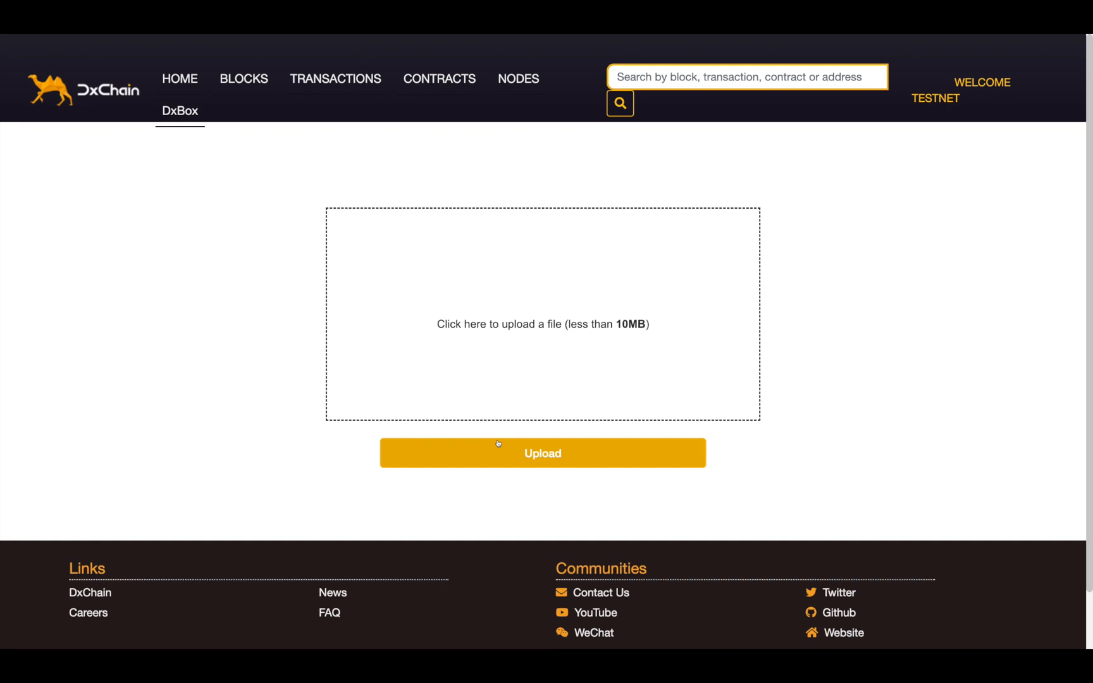
mouse_move(501, 390)
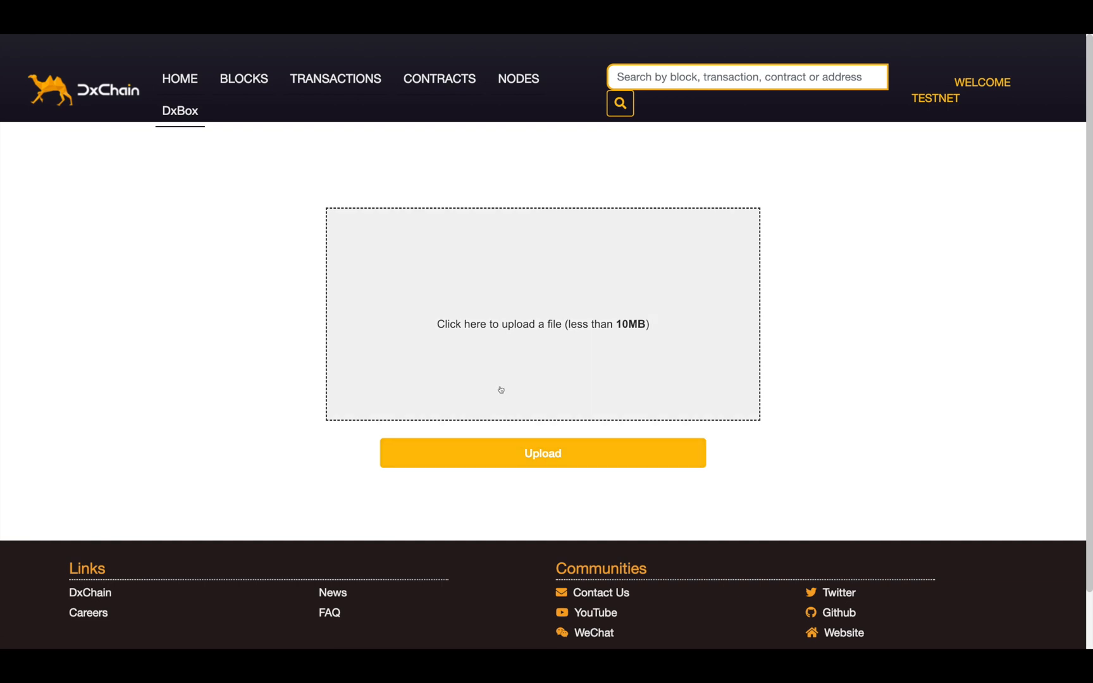
left_click(543, 324)
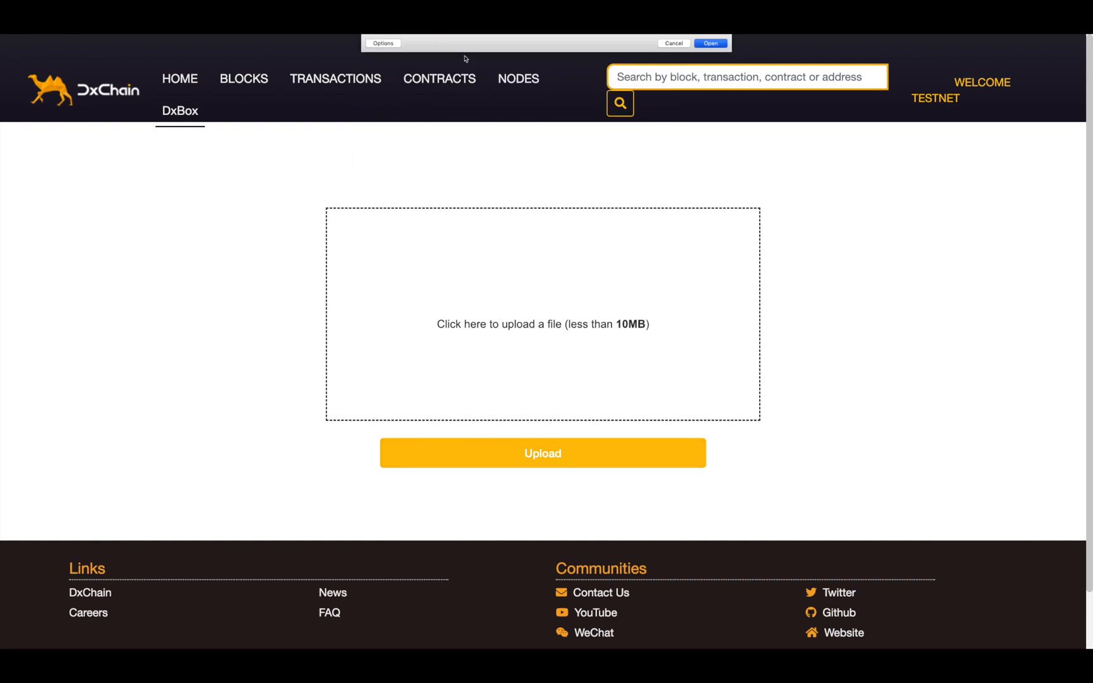
left_click(710, 43)
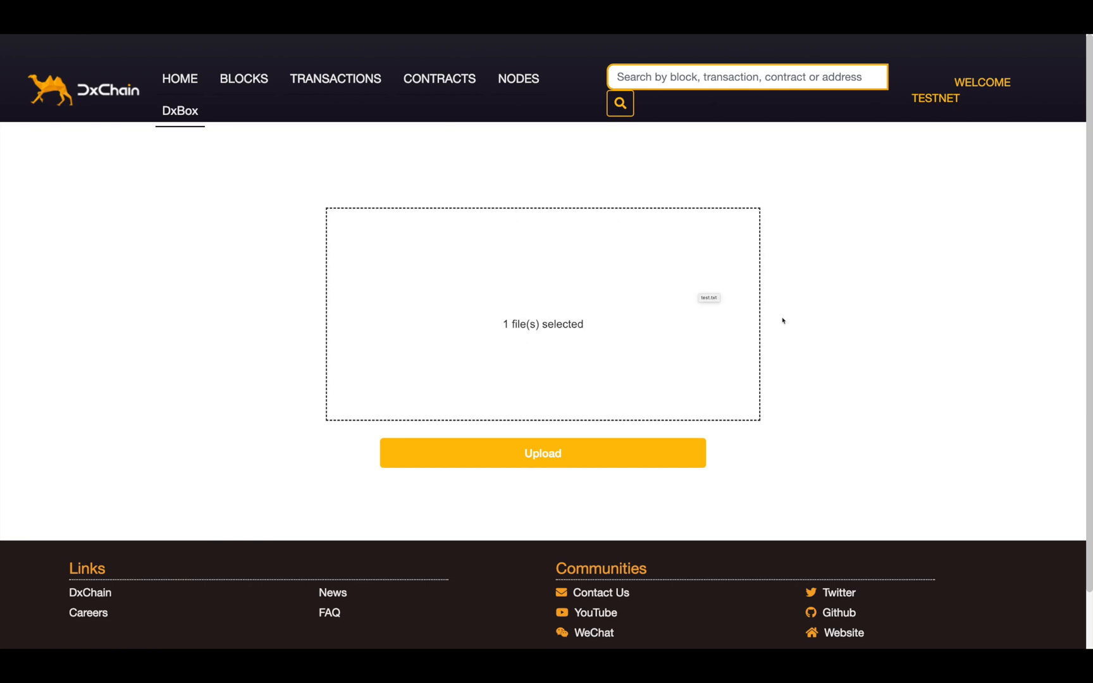
left_click(543, 453)
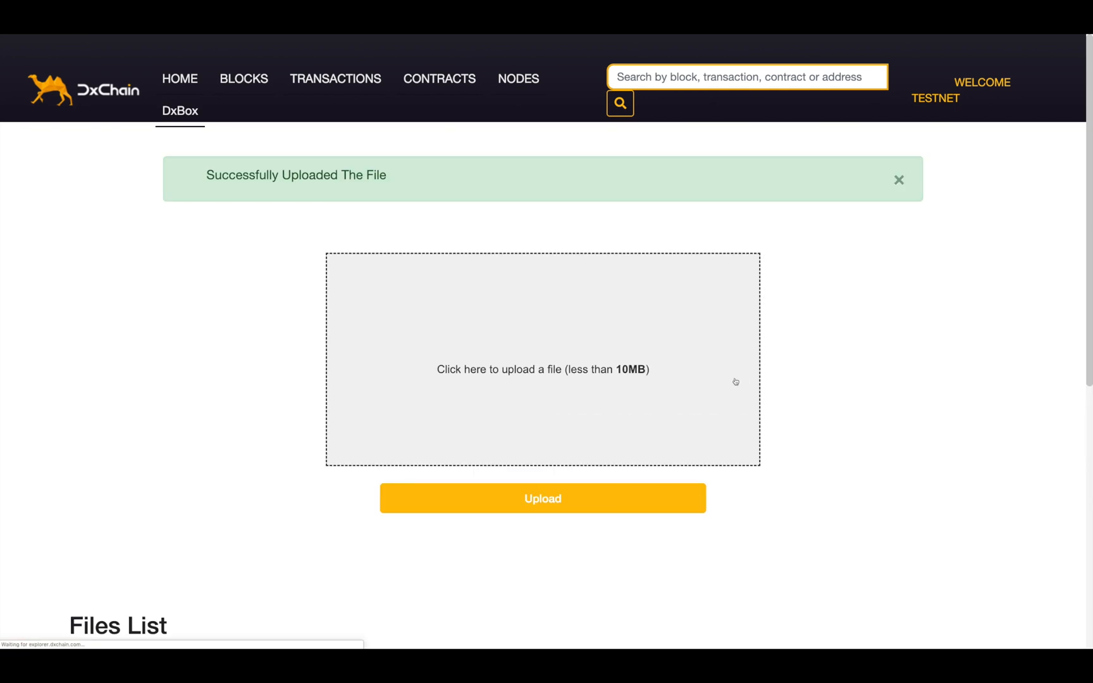
scroll("down", 3)
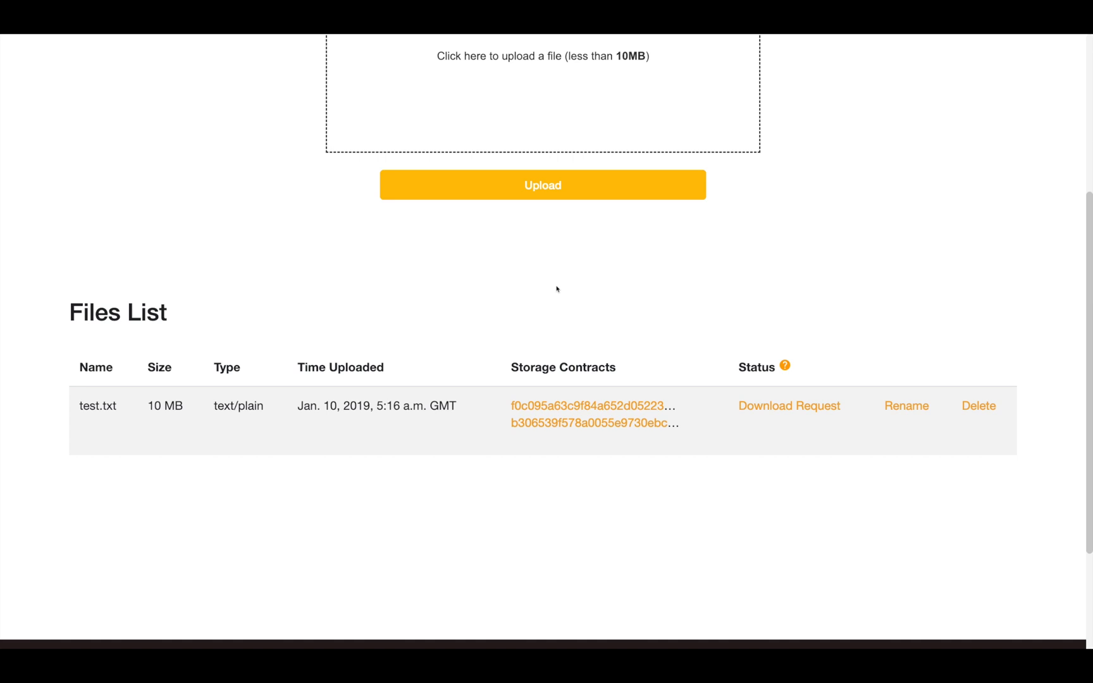
mouse_move(601, 375)
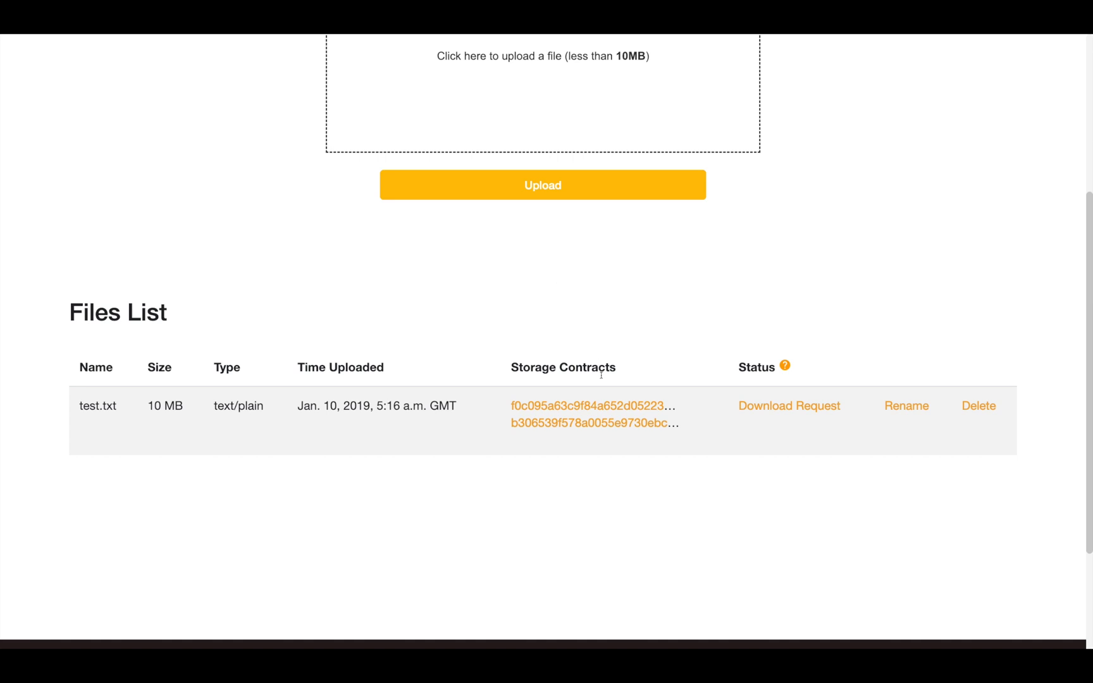
mouse_move(586, 407)
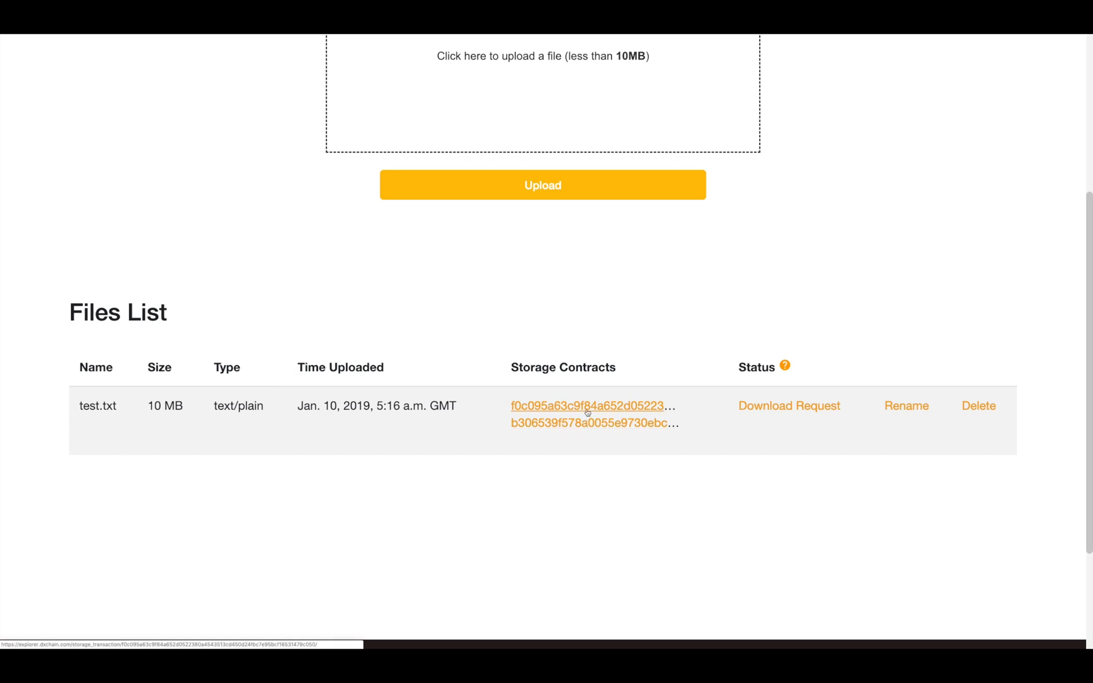
left_click(586, 407)
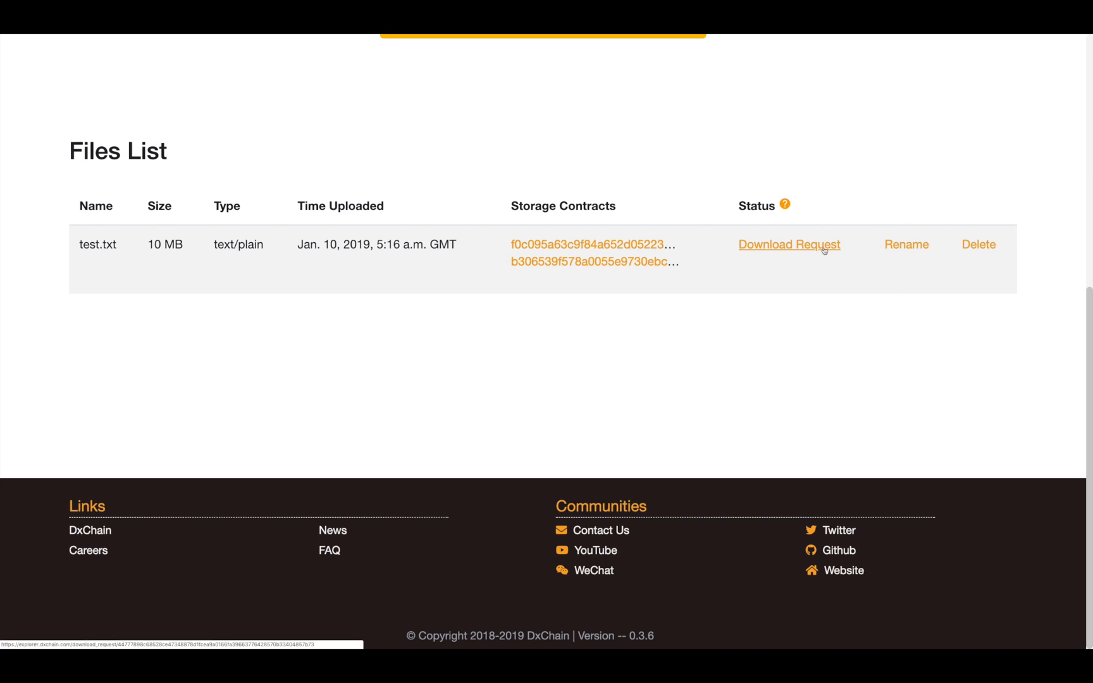
Step: Issue a Download Request for test.txt and wait until its status shows Download
left_click(789, 245)
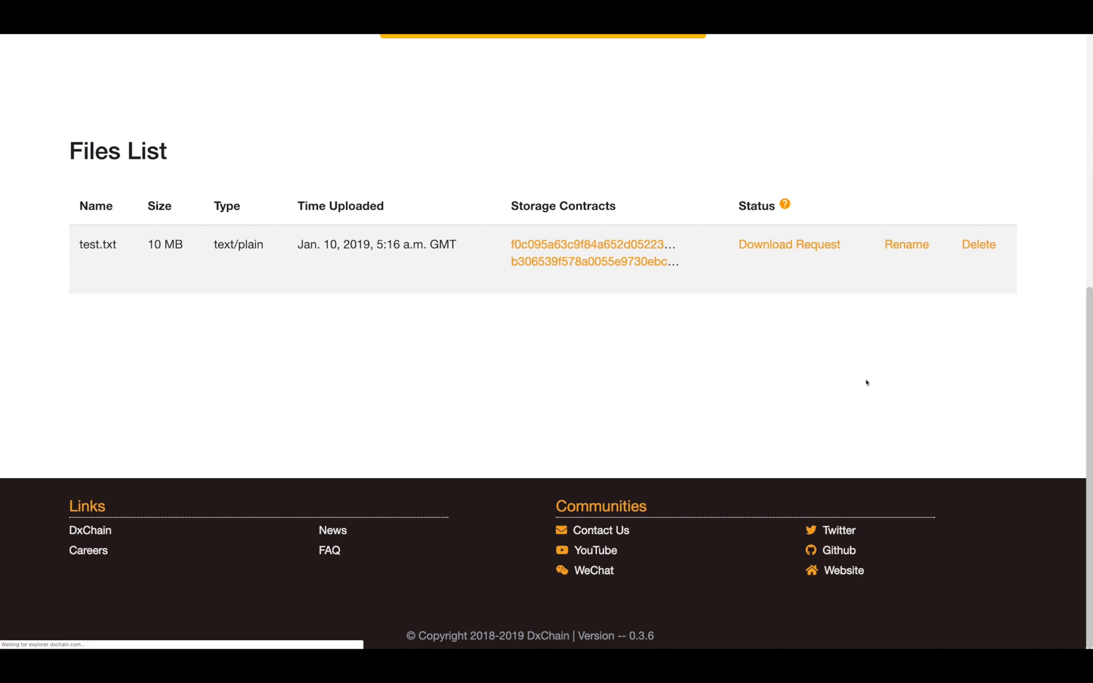
left_click(788, 244)
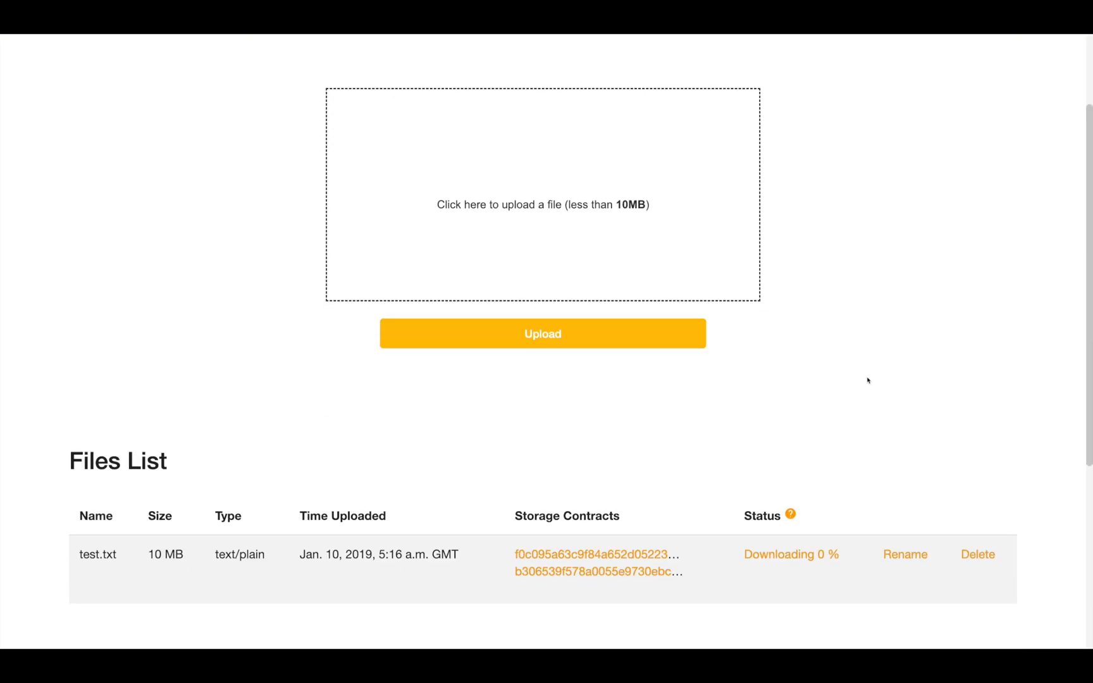
scroll("down", 3)
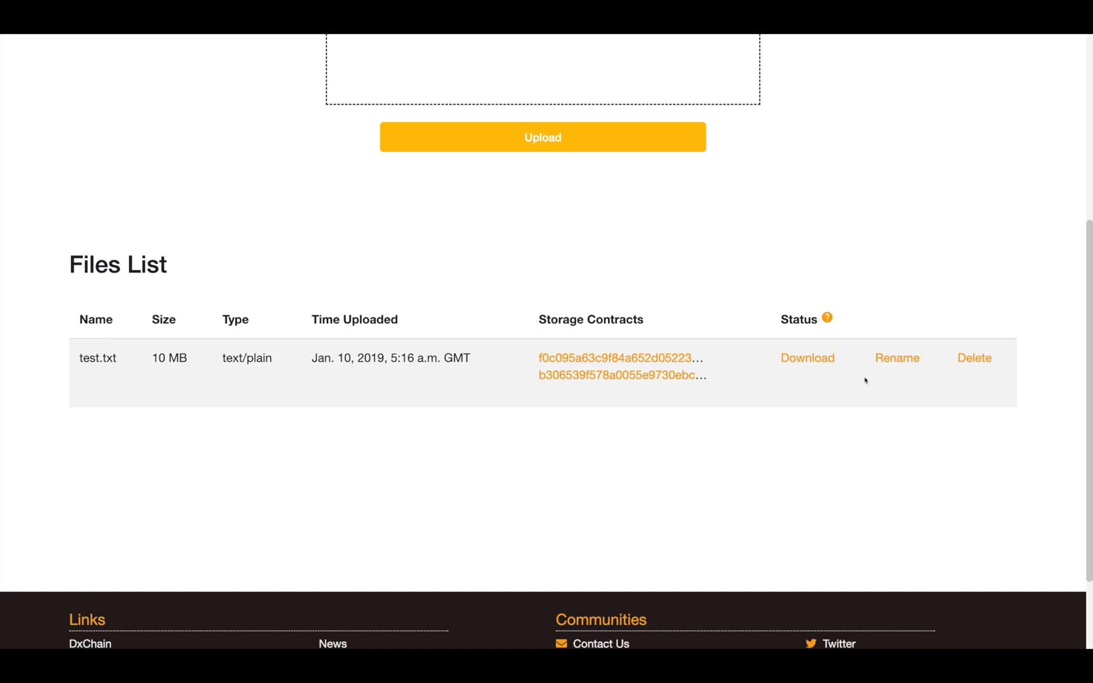
mouse_move(808, 358)
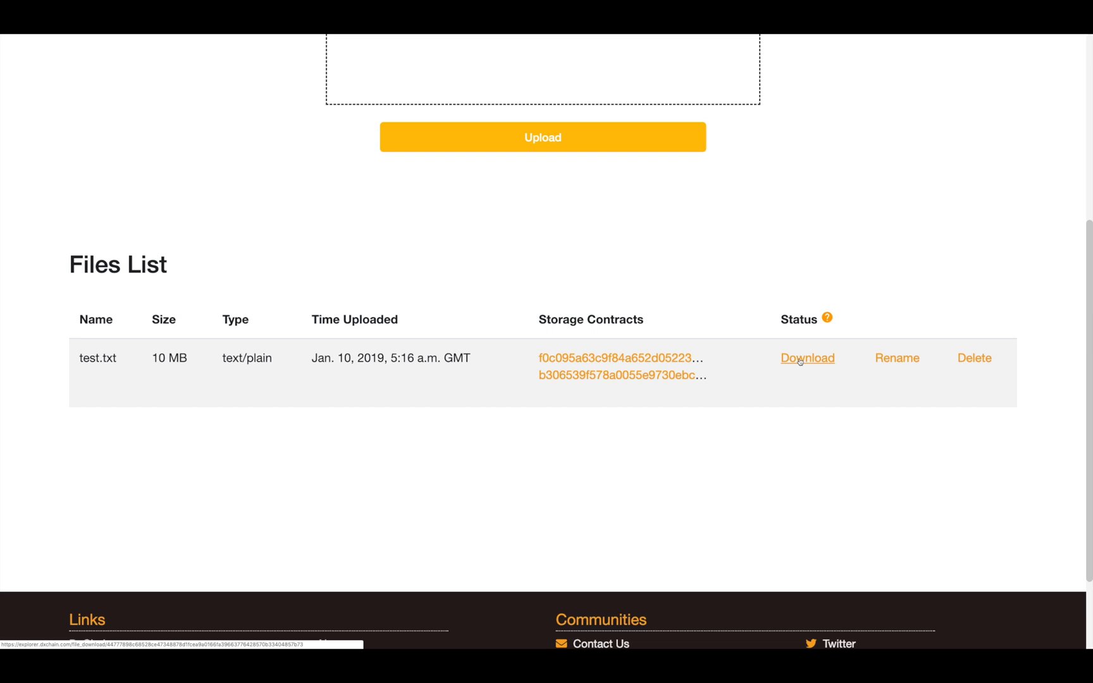
scroll("down", 3)
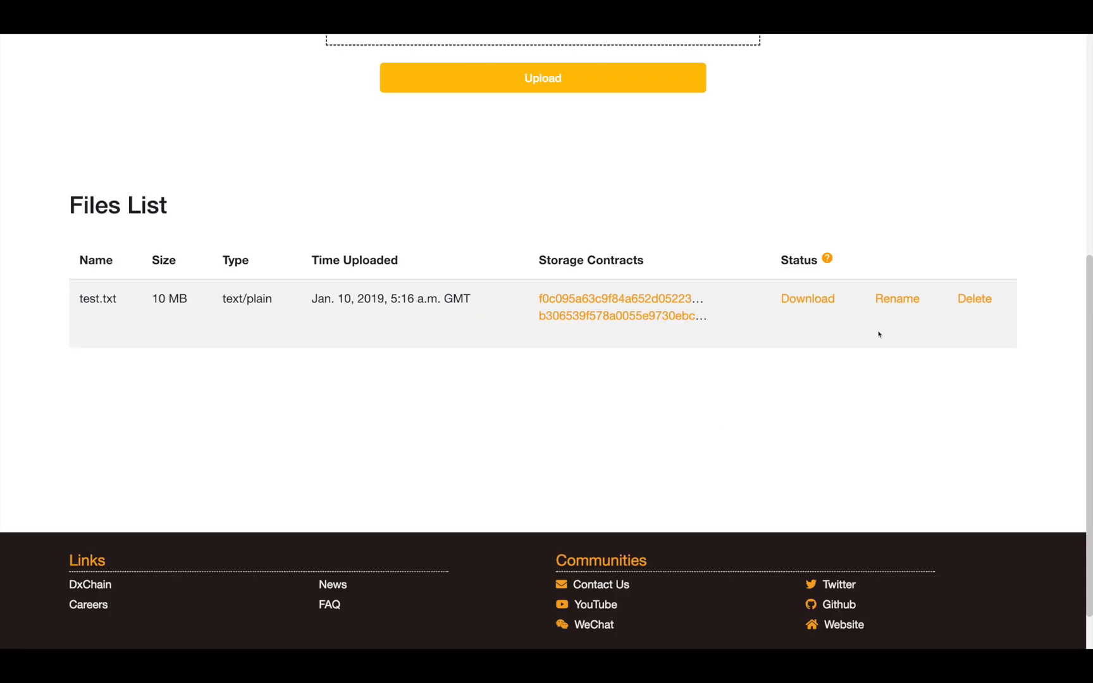
mouse_move(884, 324)
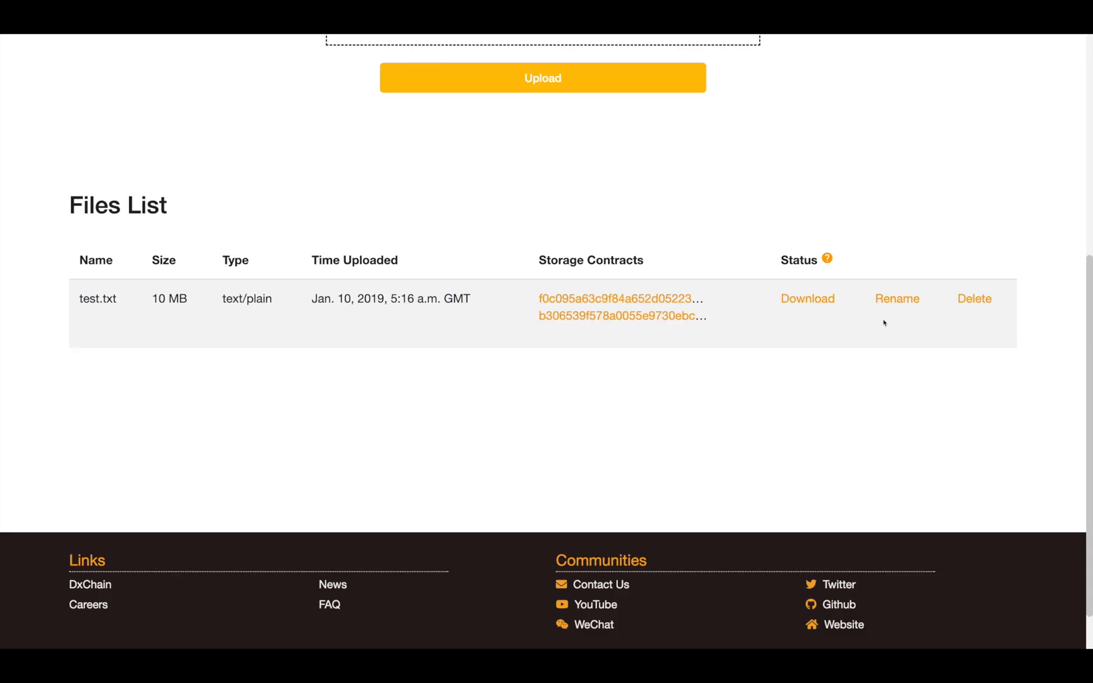
mouse_move(898, 304)
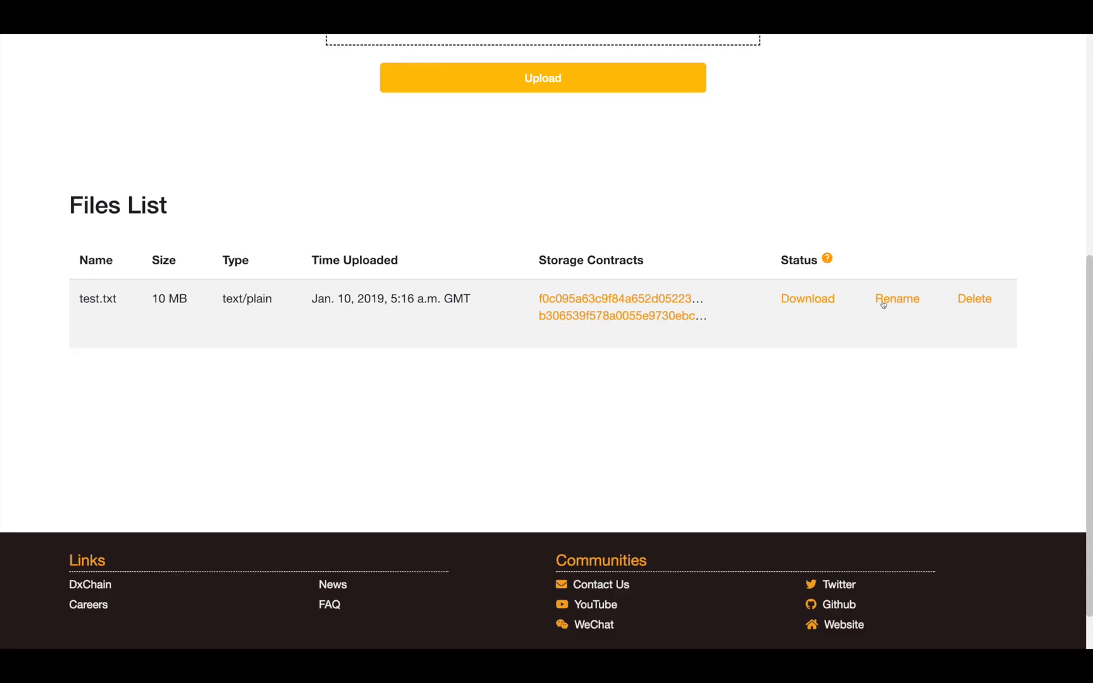
Step: Rename test.txt to test1.txt by adding 1 before the extension
left_click(898, 299)
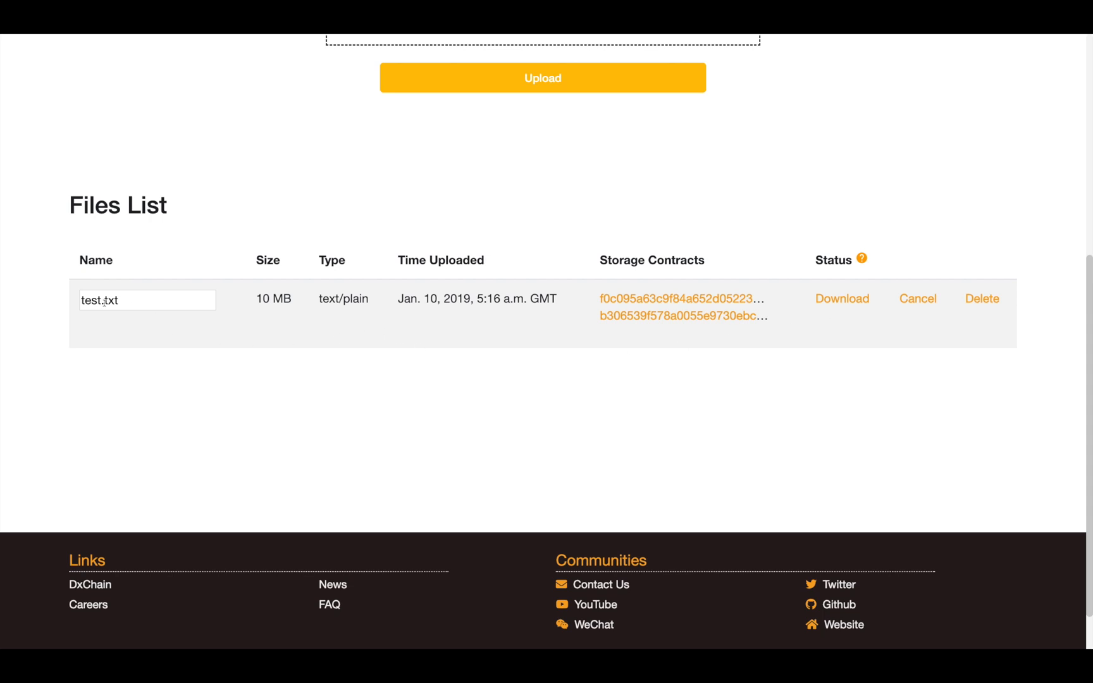
type("1")
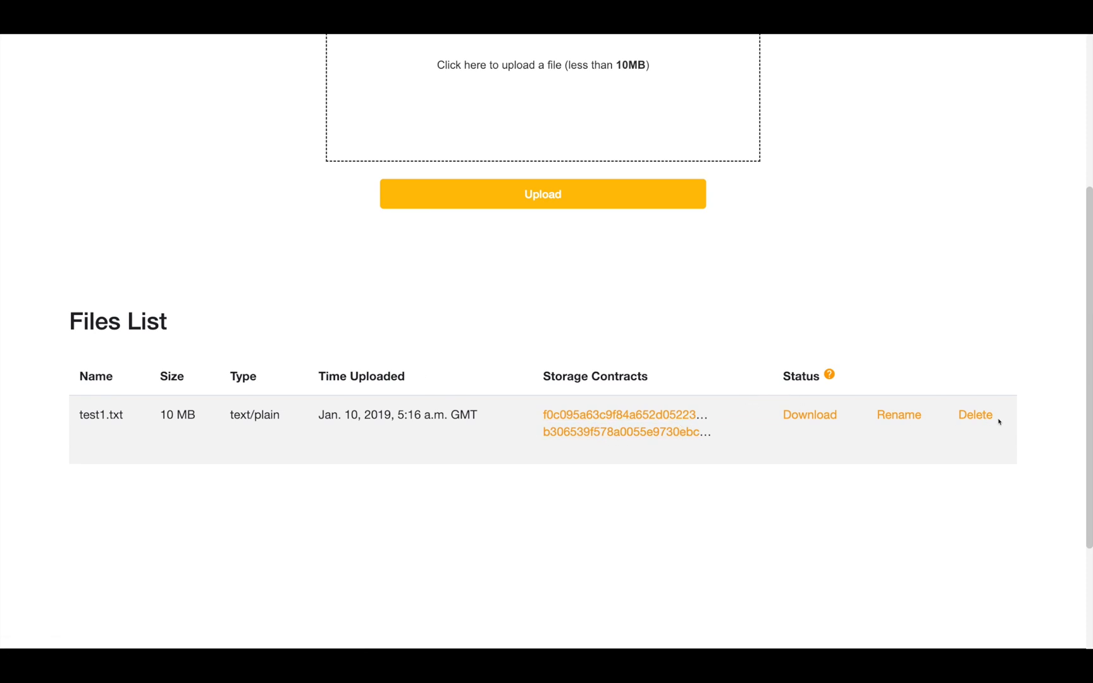
Step: Delete test1.txt and confirm in the Delete File dialog
left_click(976, 415)
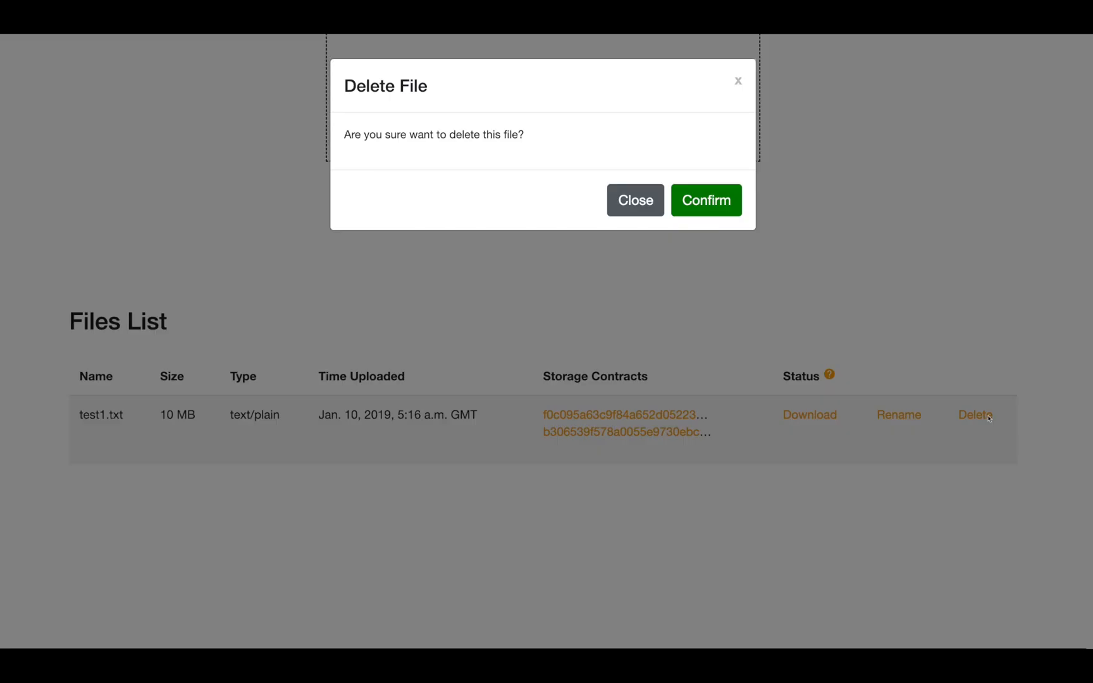
left_click(706, 200)
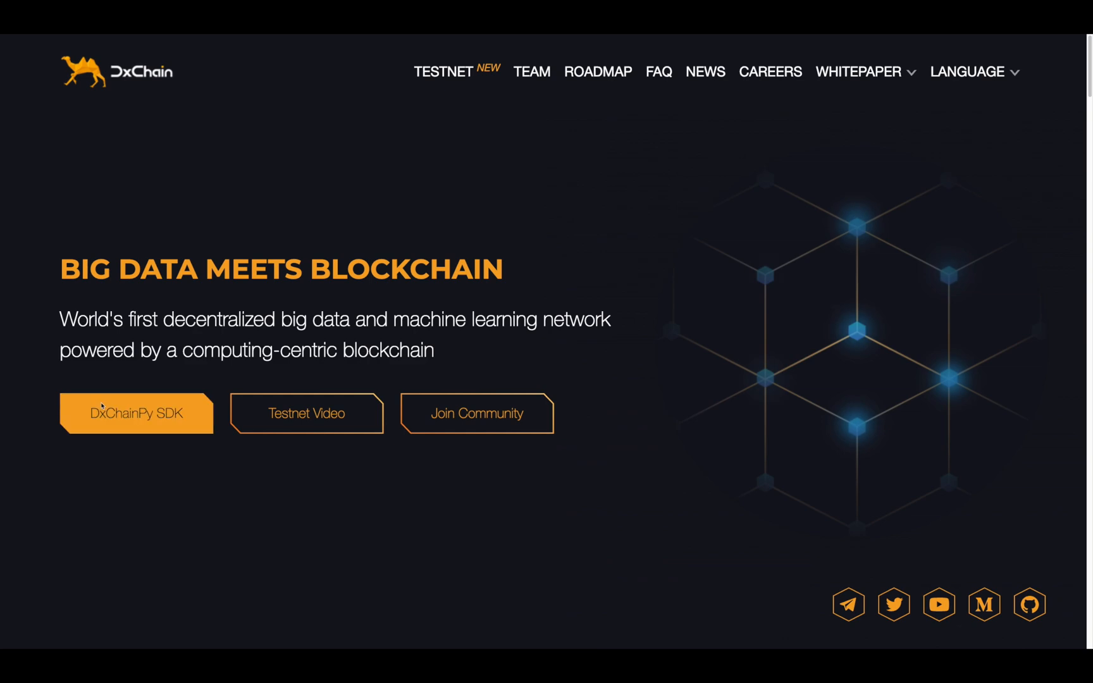
Step: Go to the DxChainNetwork/dxchainpy GitHub repo and its README requirements (Python 3.7)
left_click(135, 412)
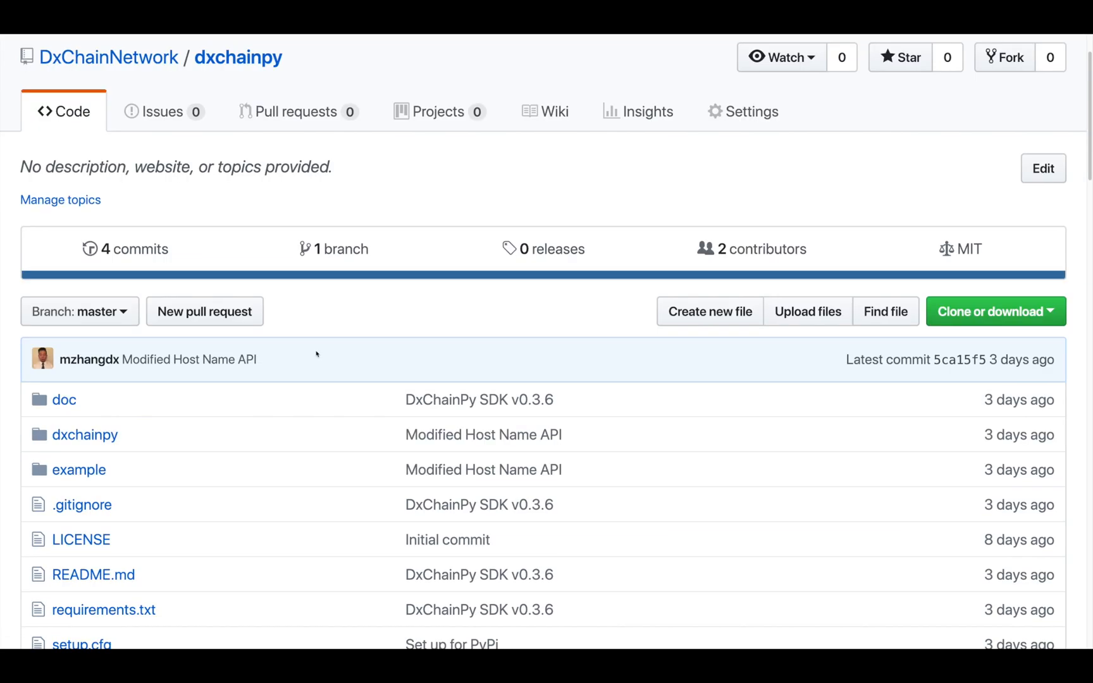
scroll("down", 3)
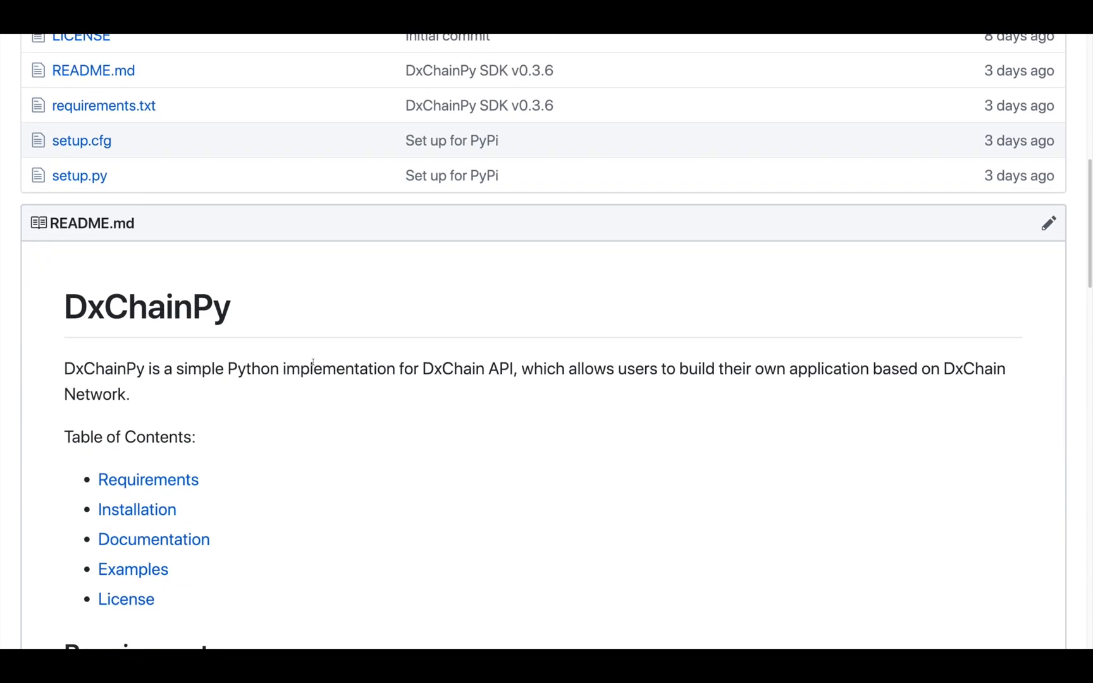
scroll("down", 3)
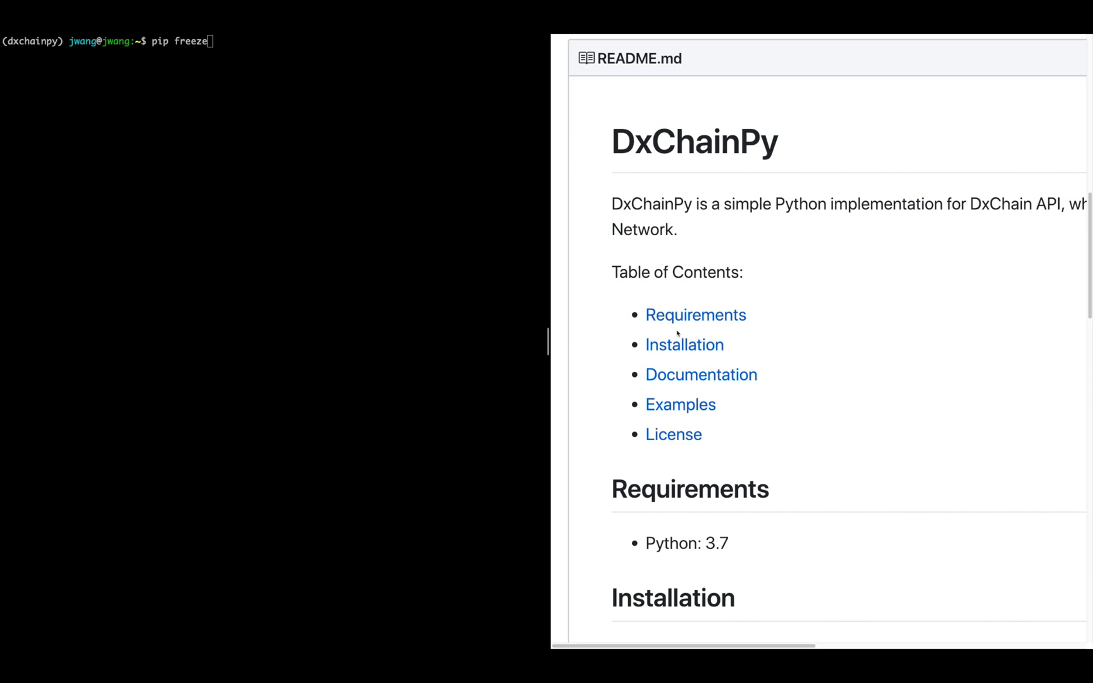
mouse_move(344, 240)
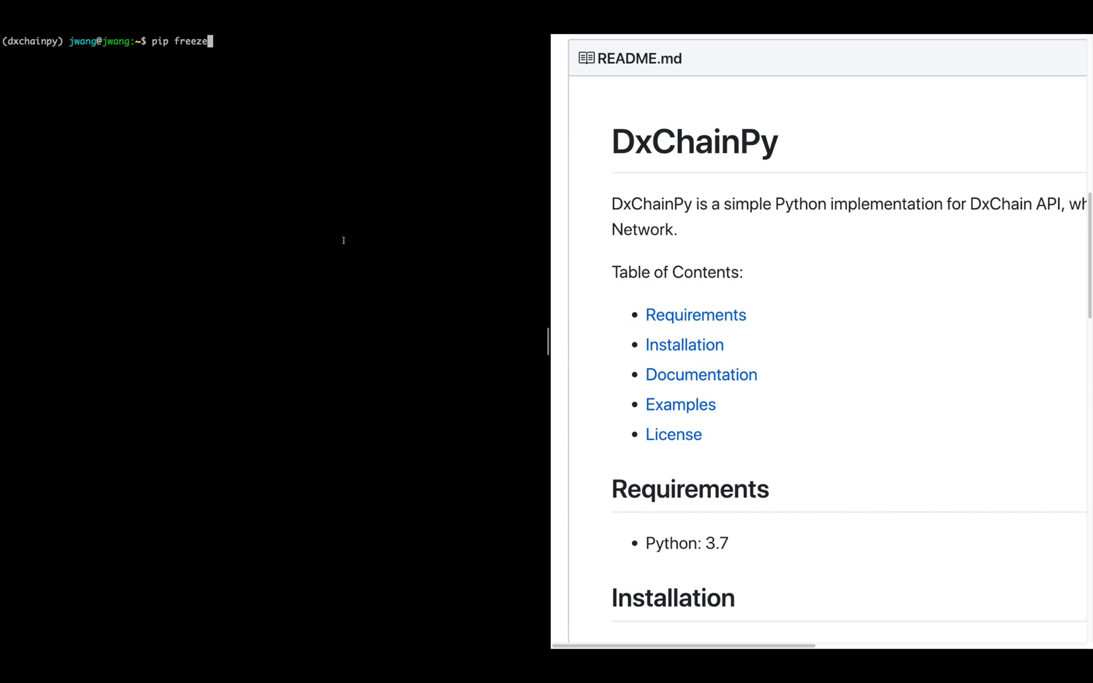
Step: List packages with pip freeze, then run 'pip install dxchainpy' copied from the README
key("Return")
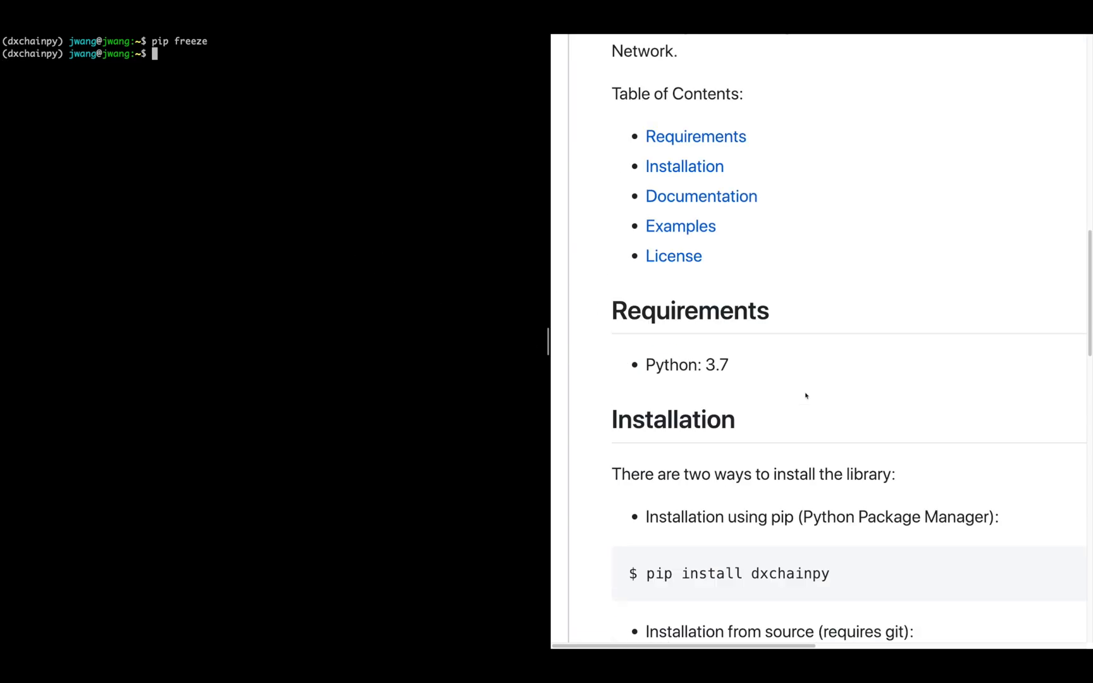
scroll("down", 3)
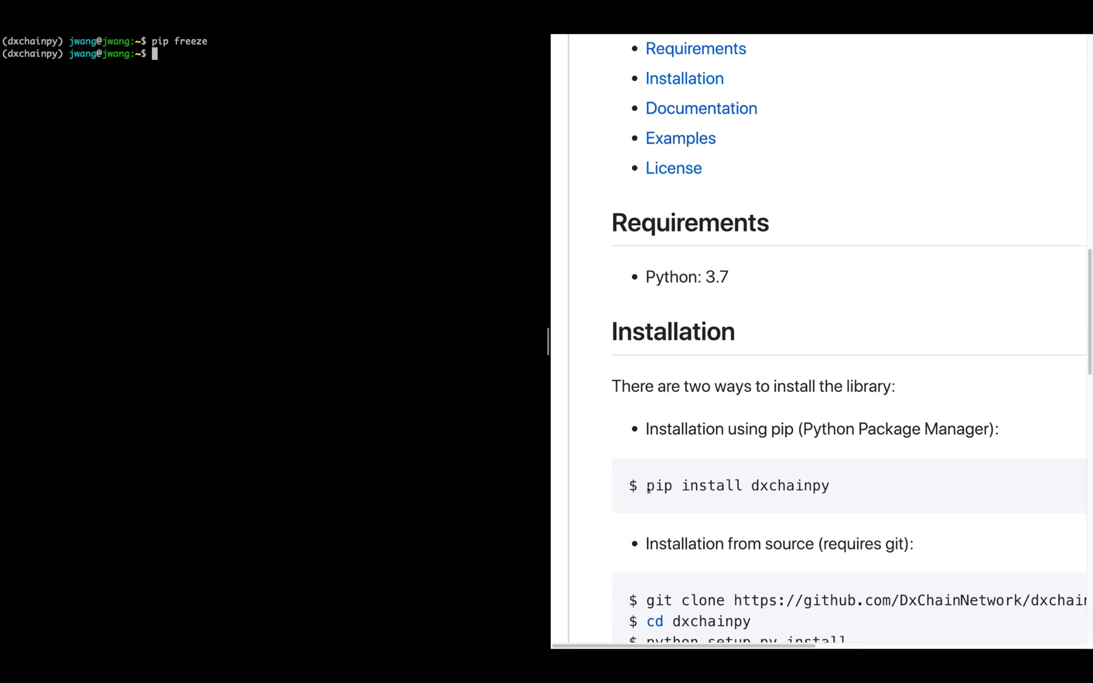
double_click(737, 486)
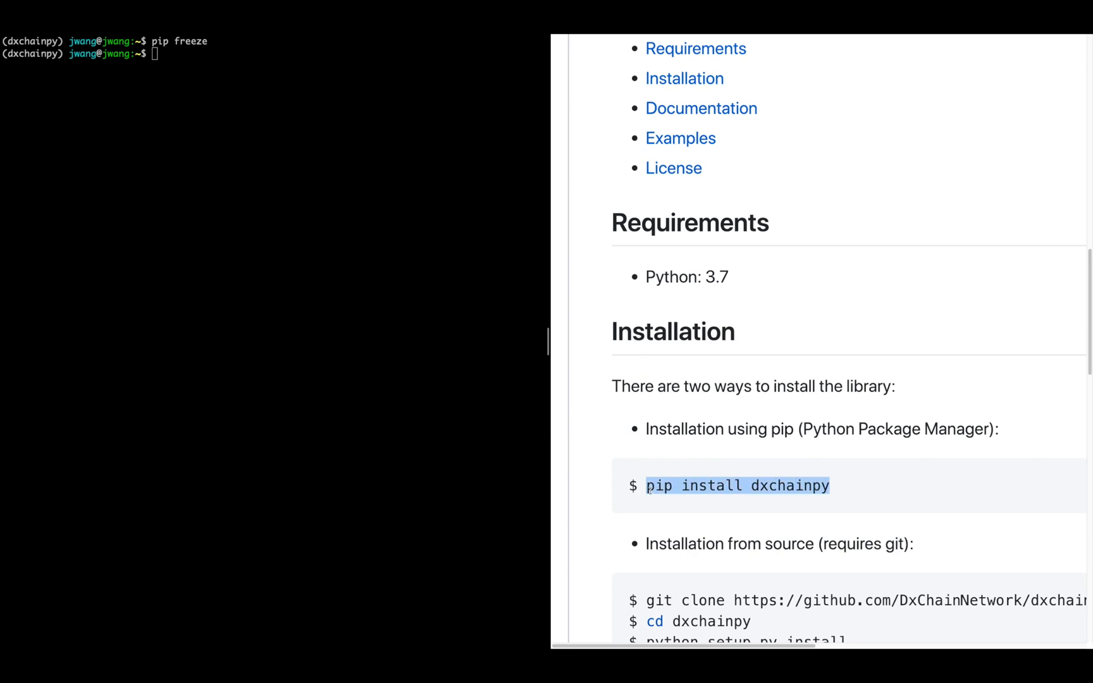
type("pip install dxchainpy")
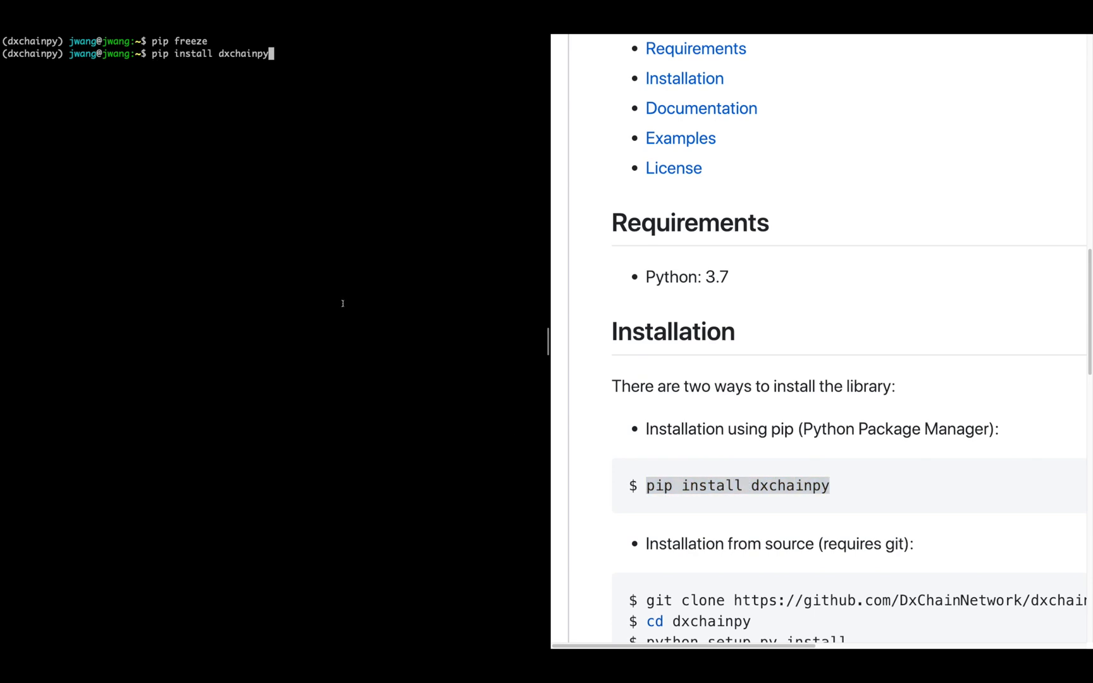
key("Return")
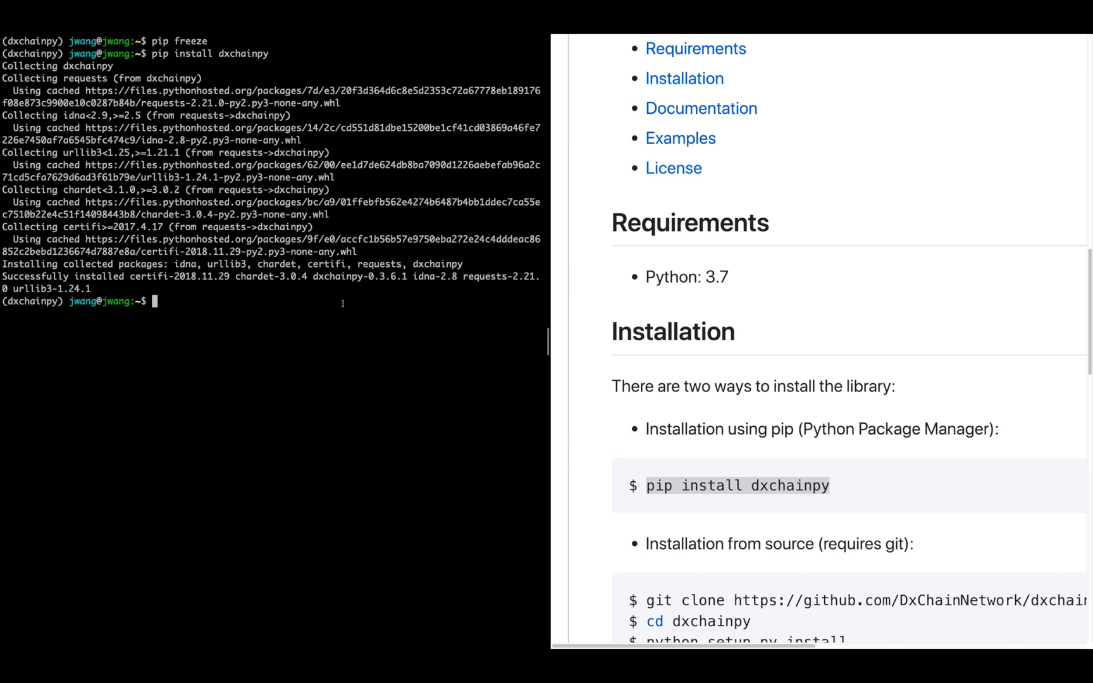
Step: Start python and run the README example printing consensus info and blocks by height and id
type("pyth")
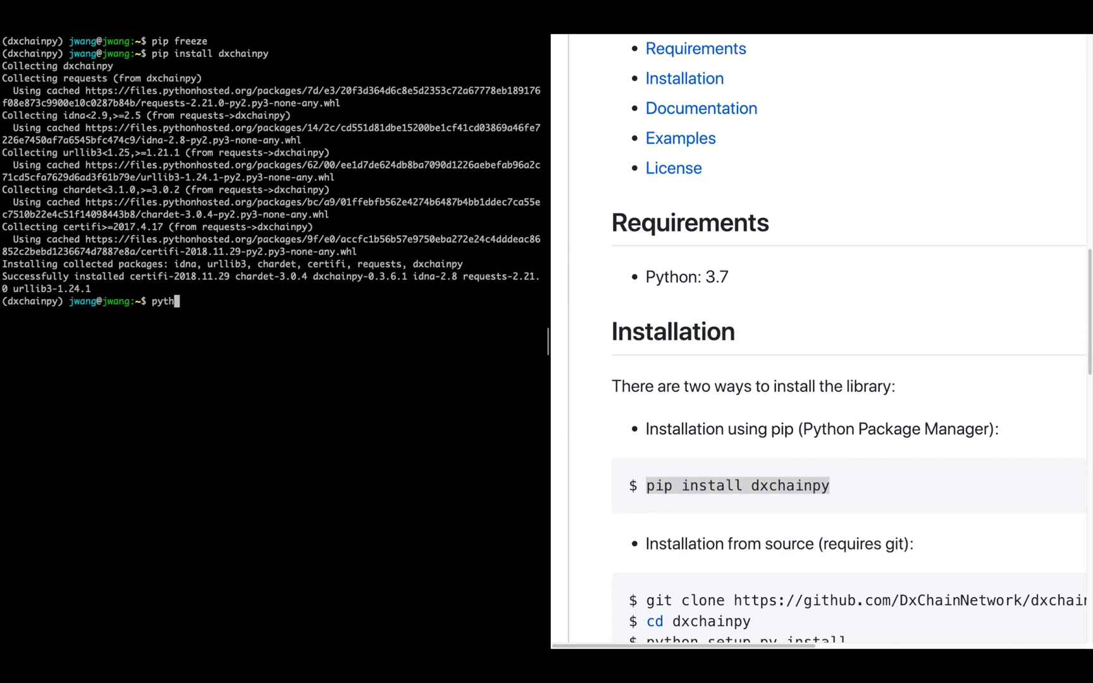
key("Return")
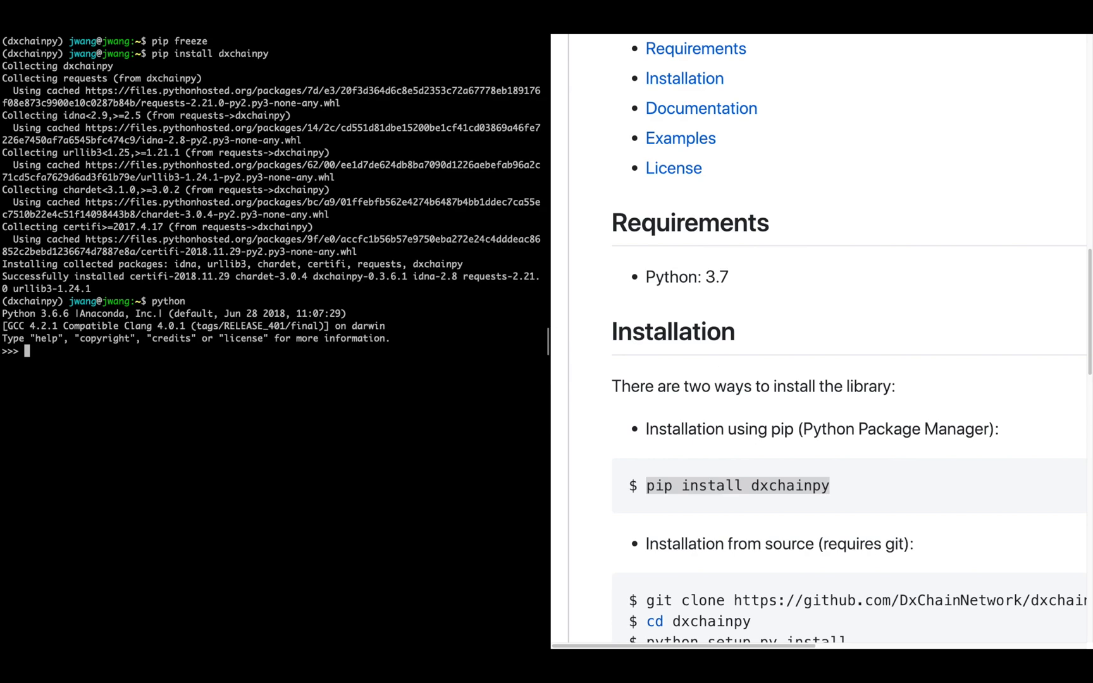
scroll("down", 3)
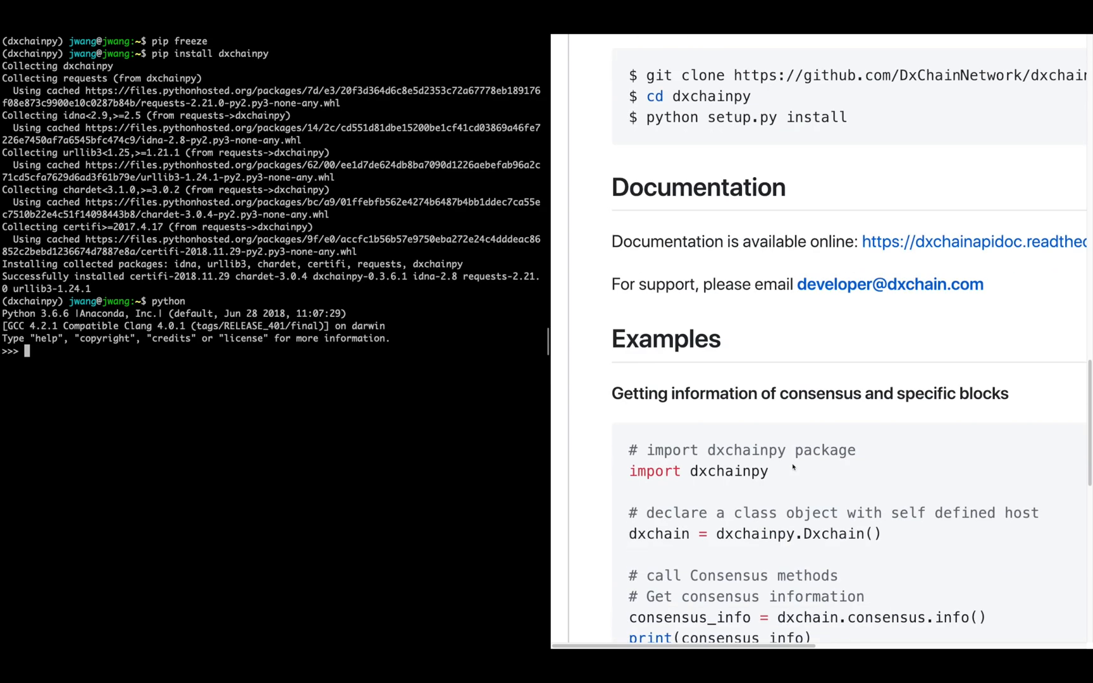
scroll("down", 3)
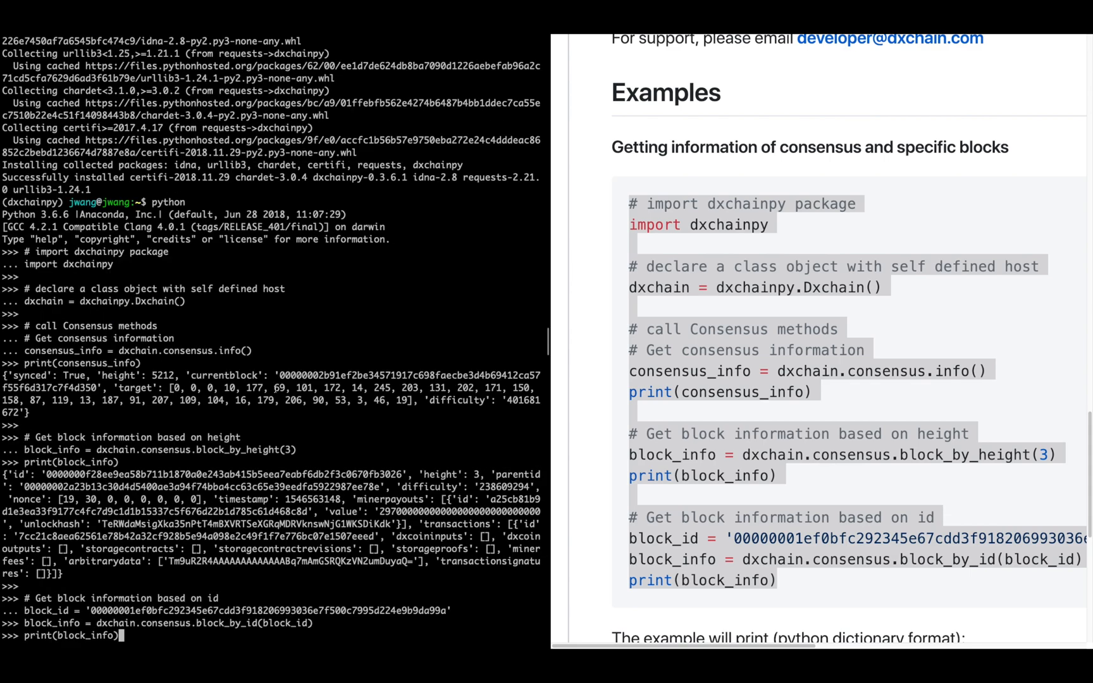
key("Return")
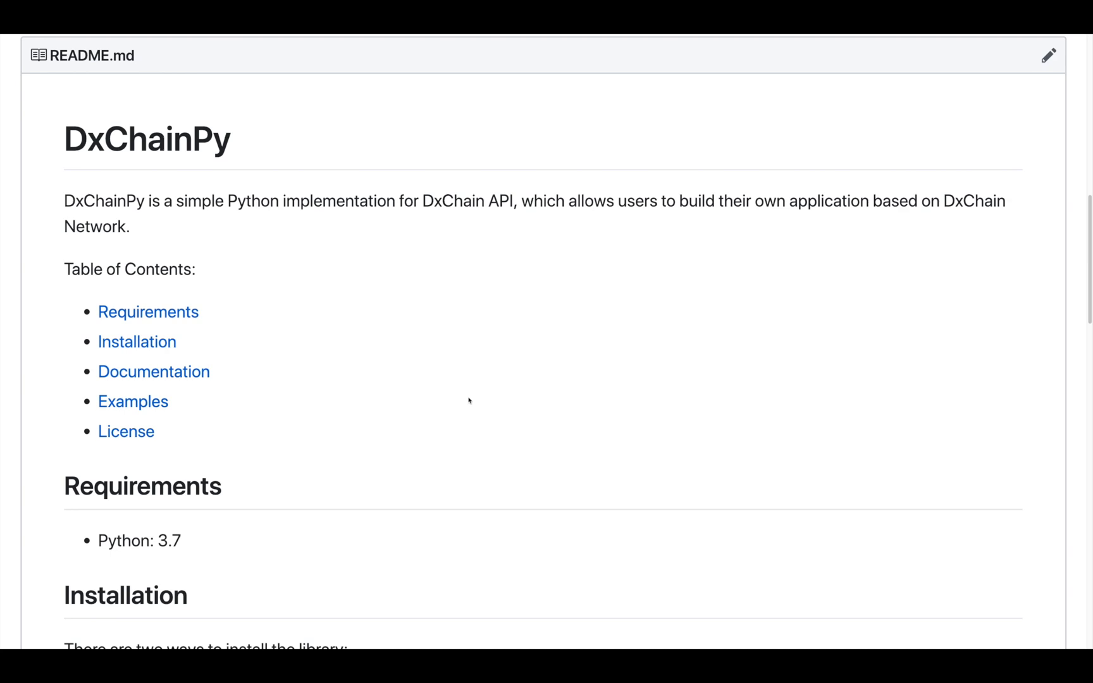
scroll("down", 3)
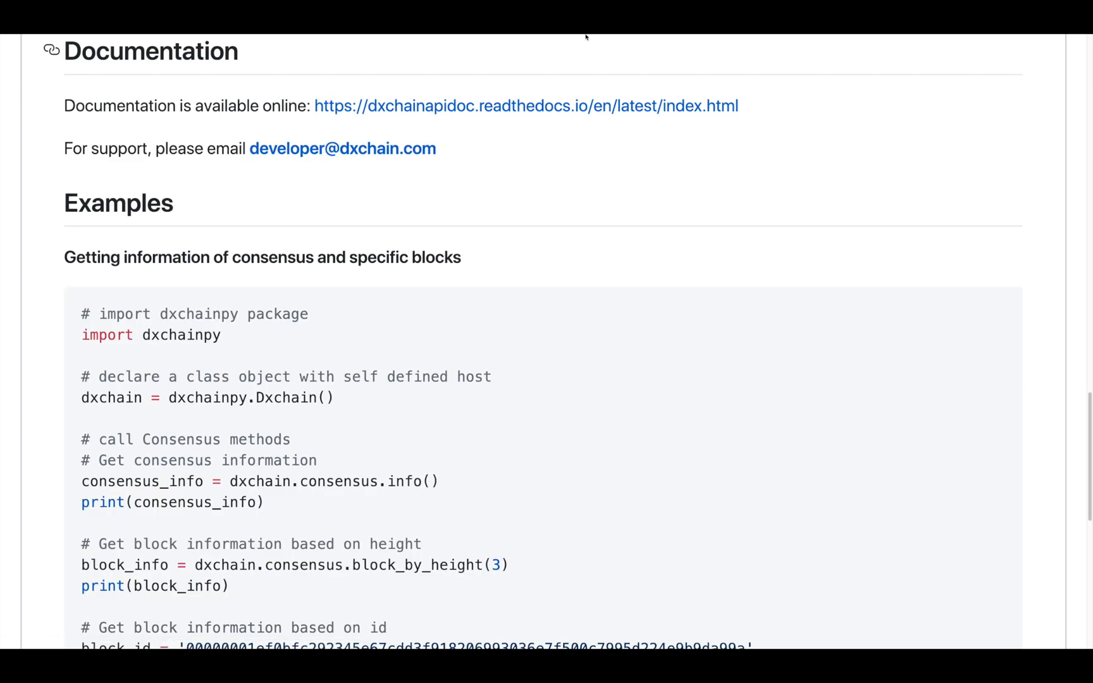
mouse_move(591, 107)
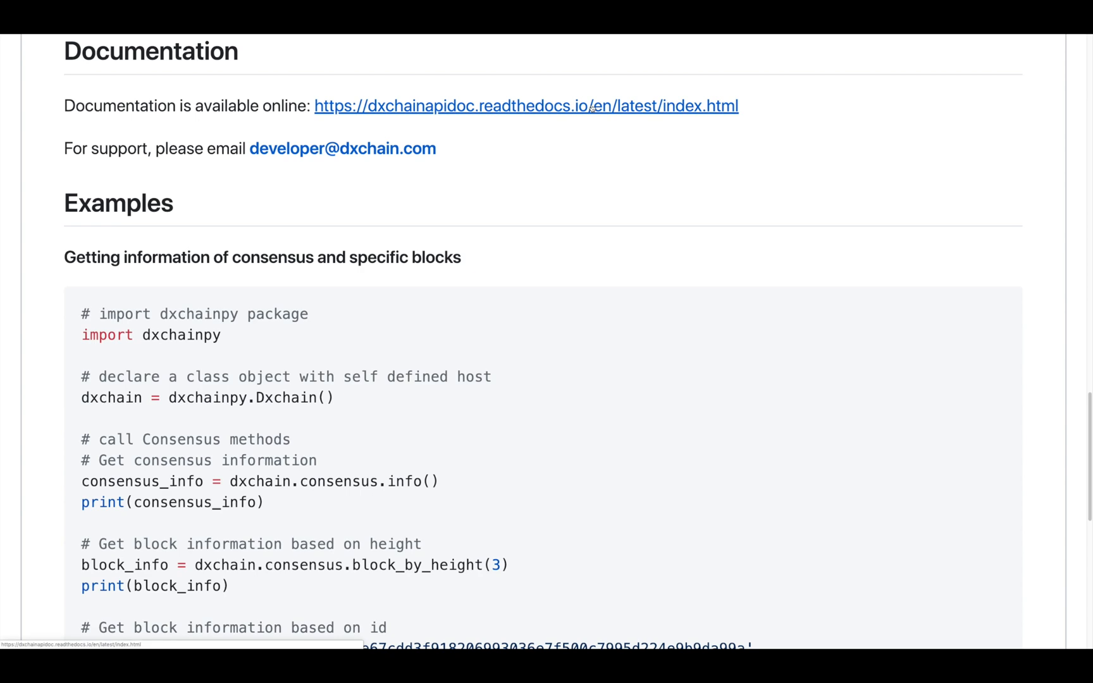